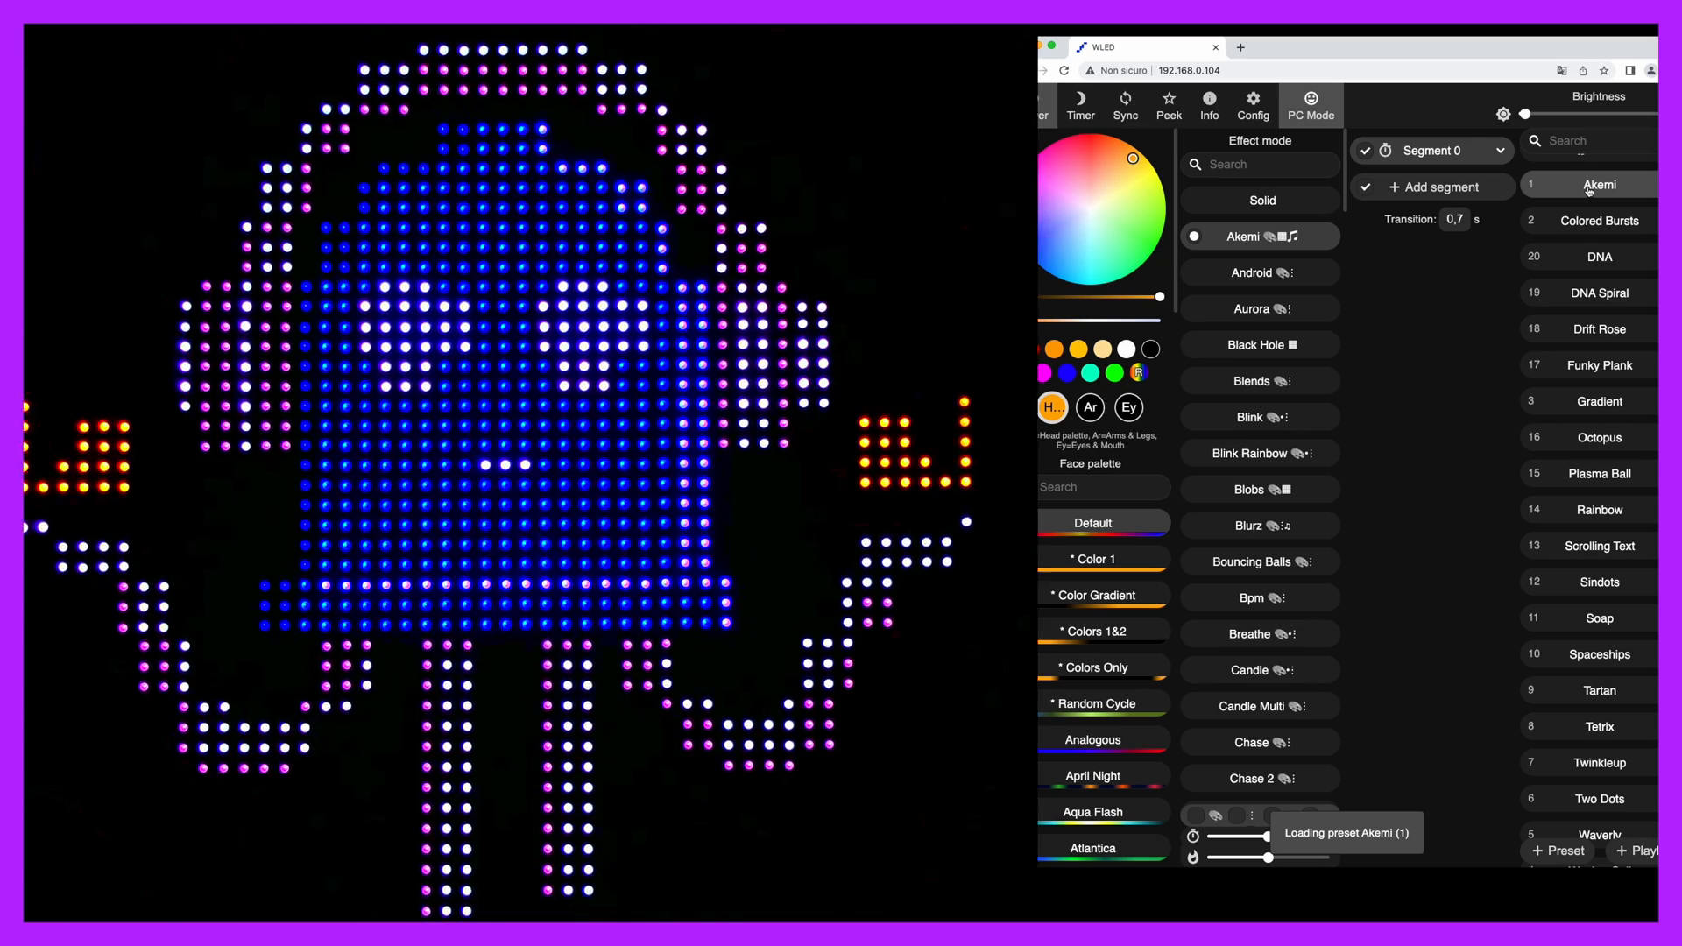
Step: Load the Colored Bursts preset, then the DNA preset (20) onto the LED matrix
click(1586, 221)
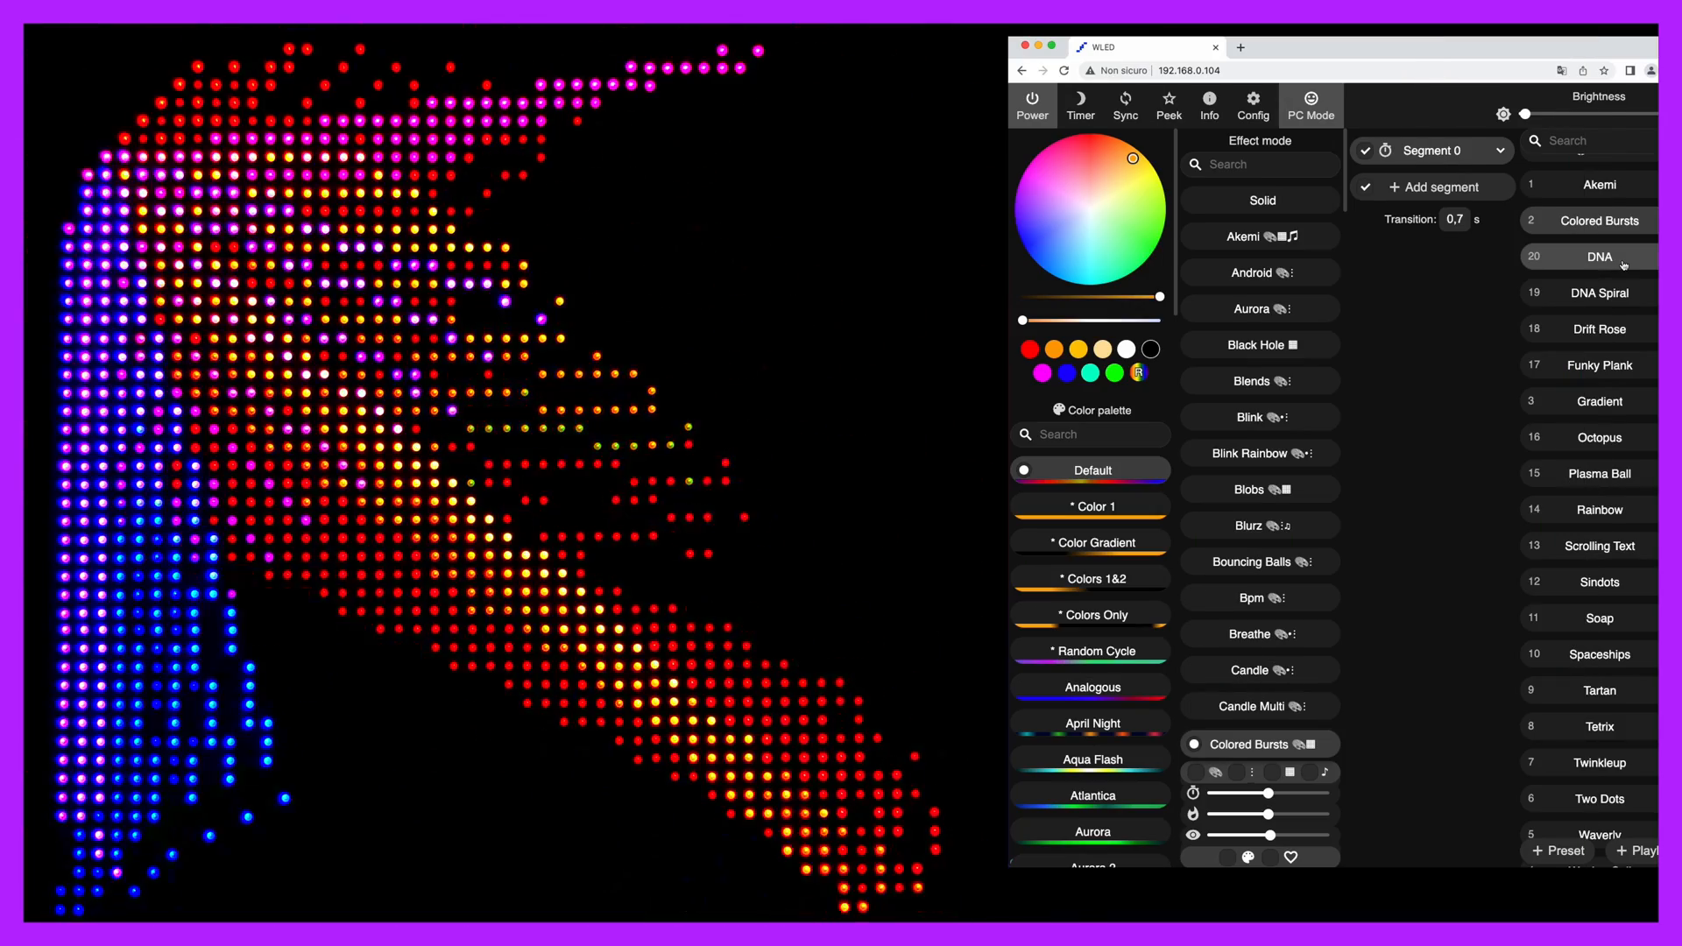
click(1599, 256)
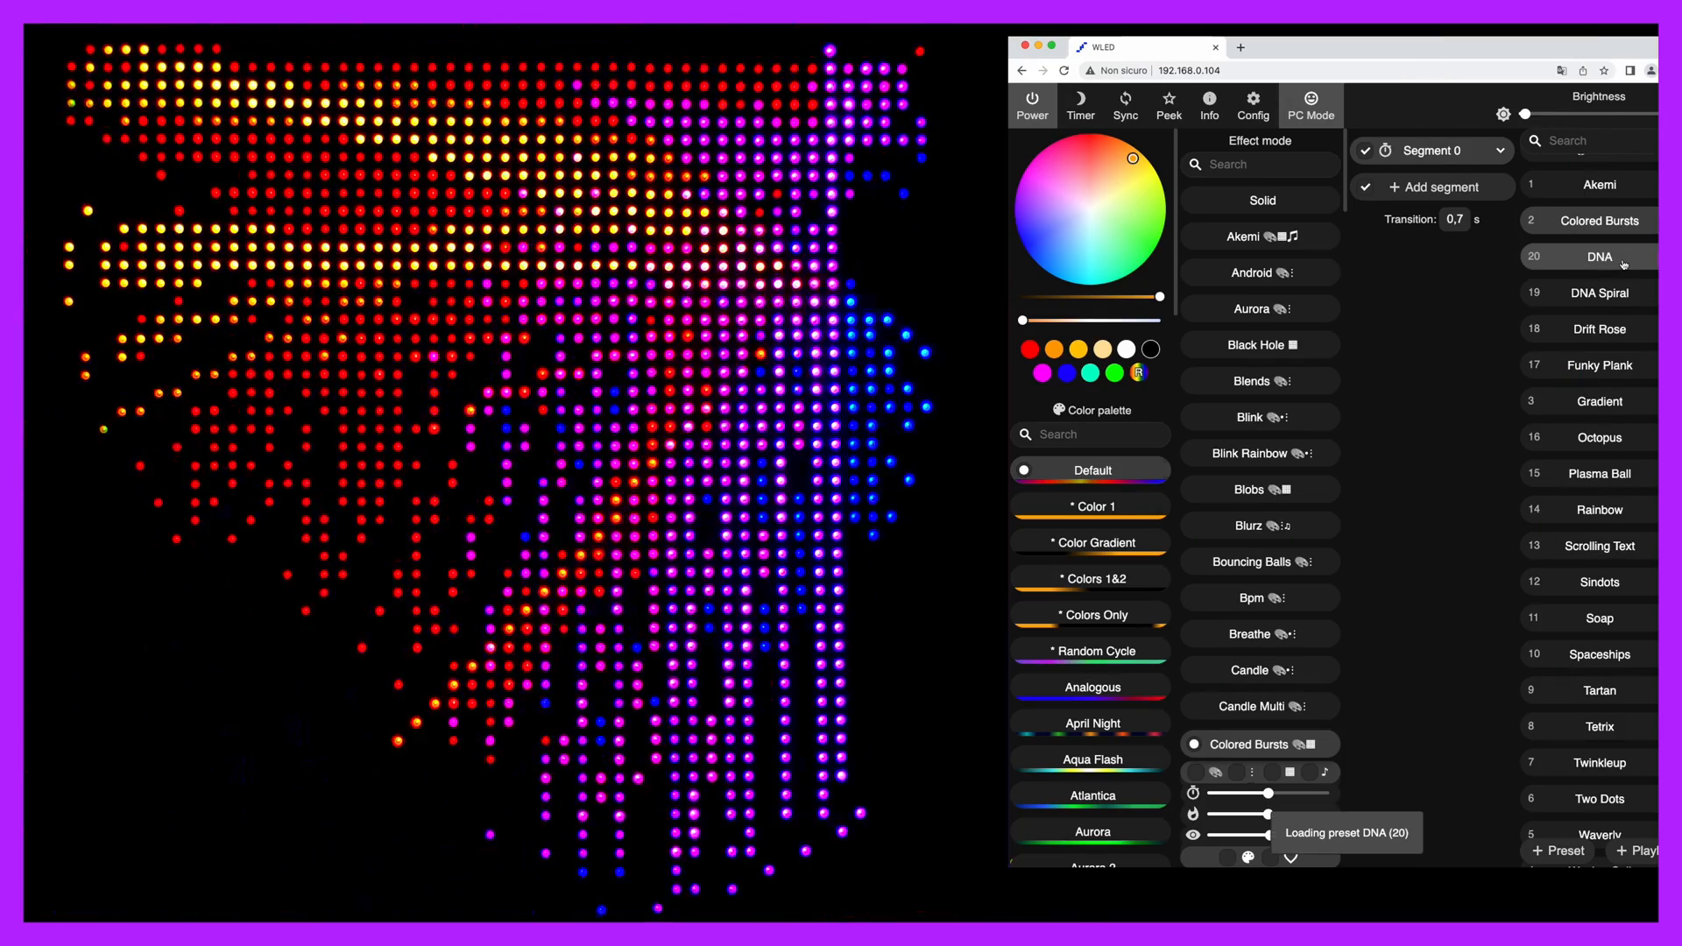
click(1598, 256)
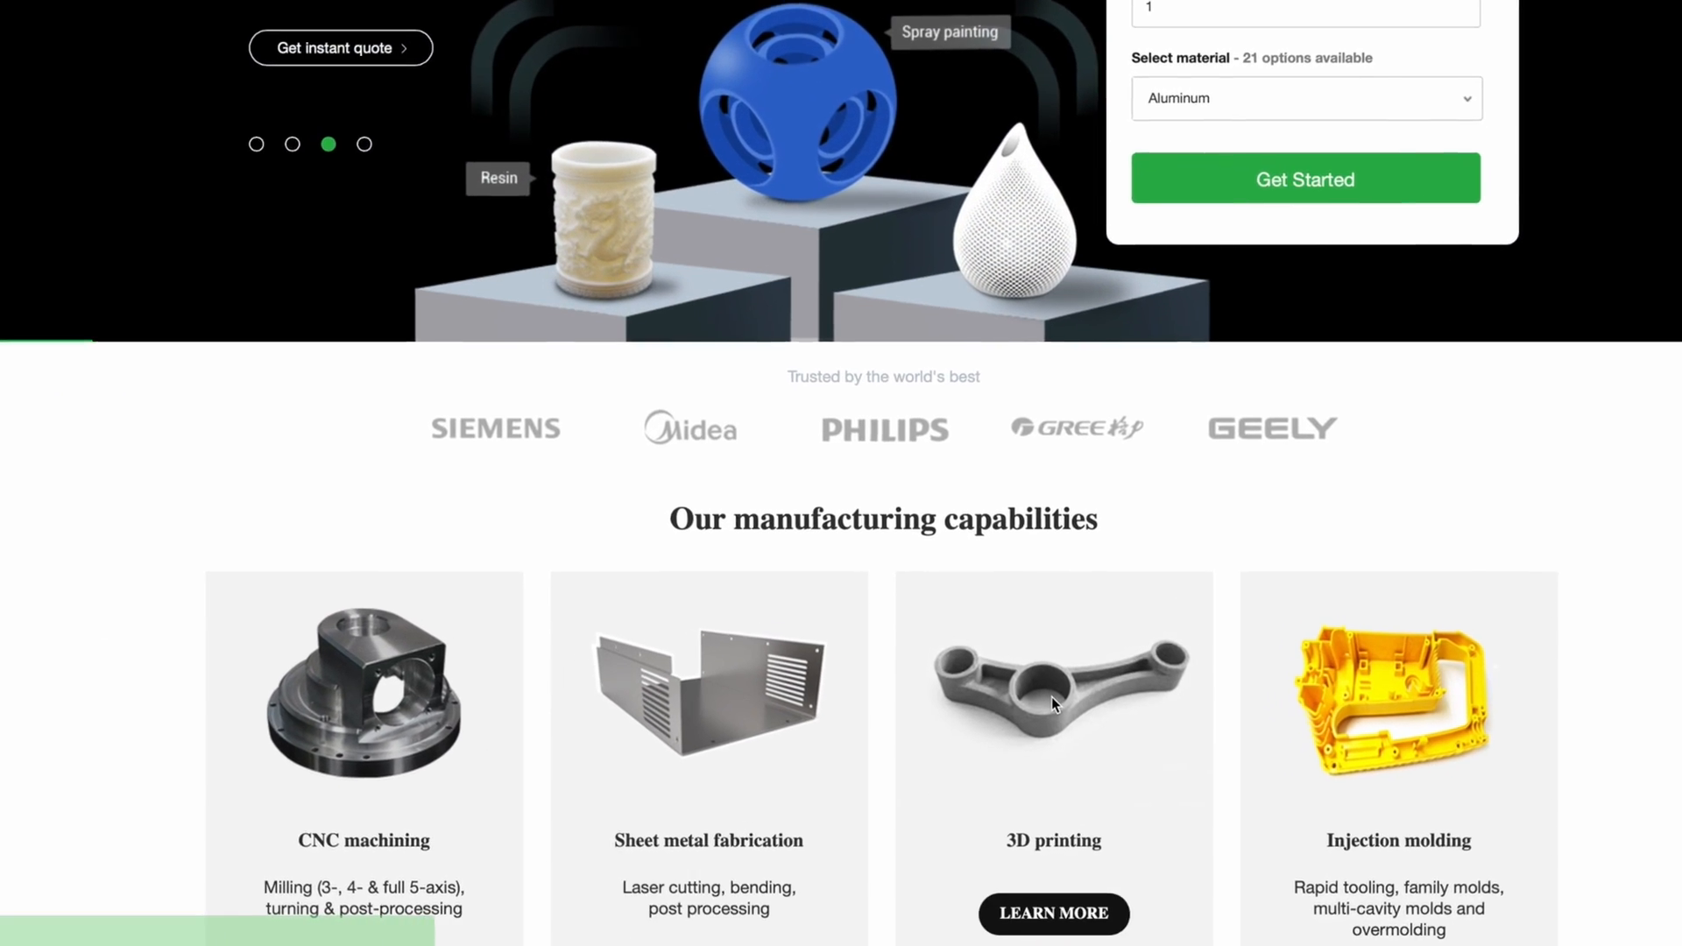
Step: Start an instant quote for 3D printing and choose black as the print colour
scroll(down, 3)
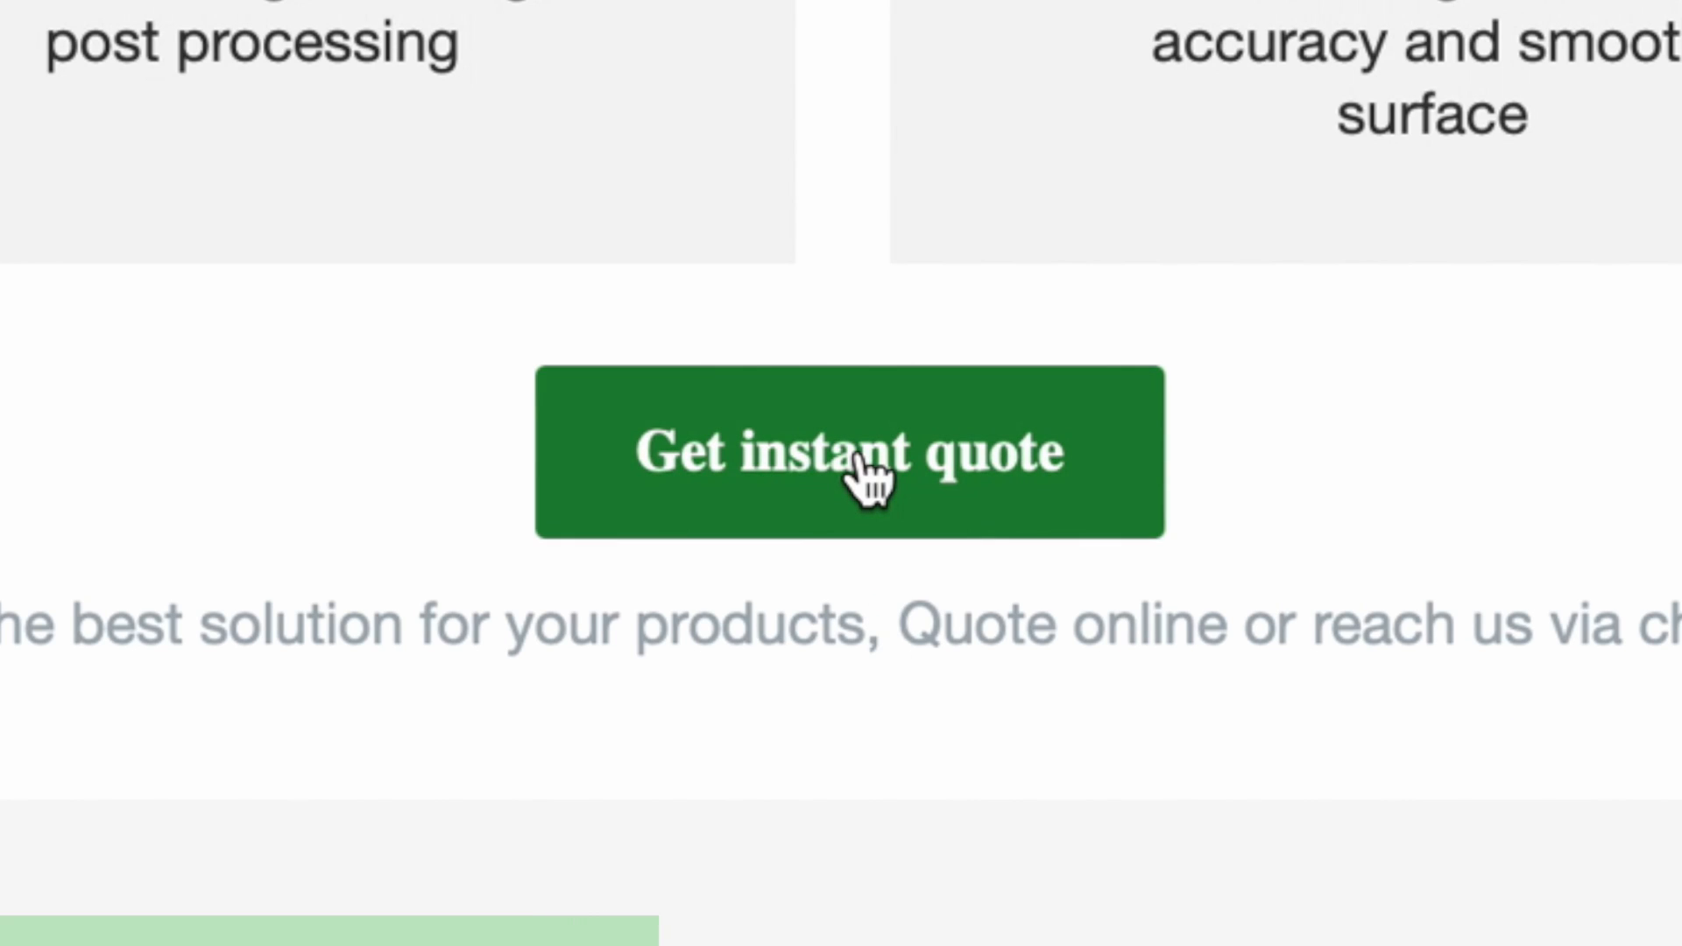
click(848, 450)
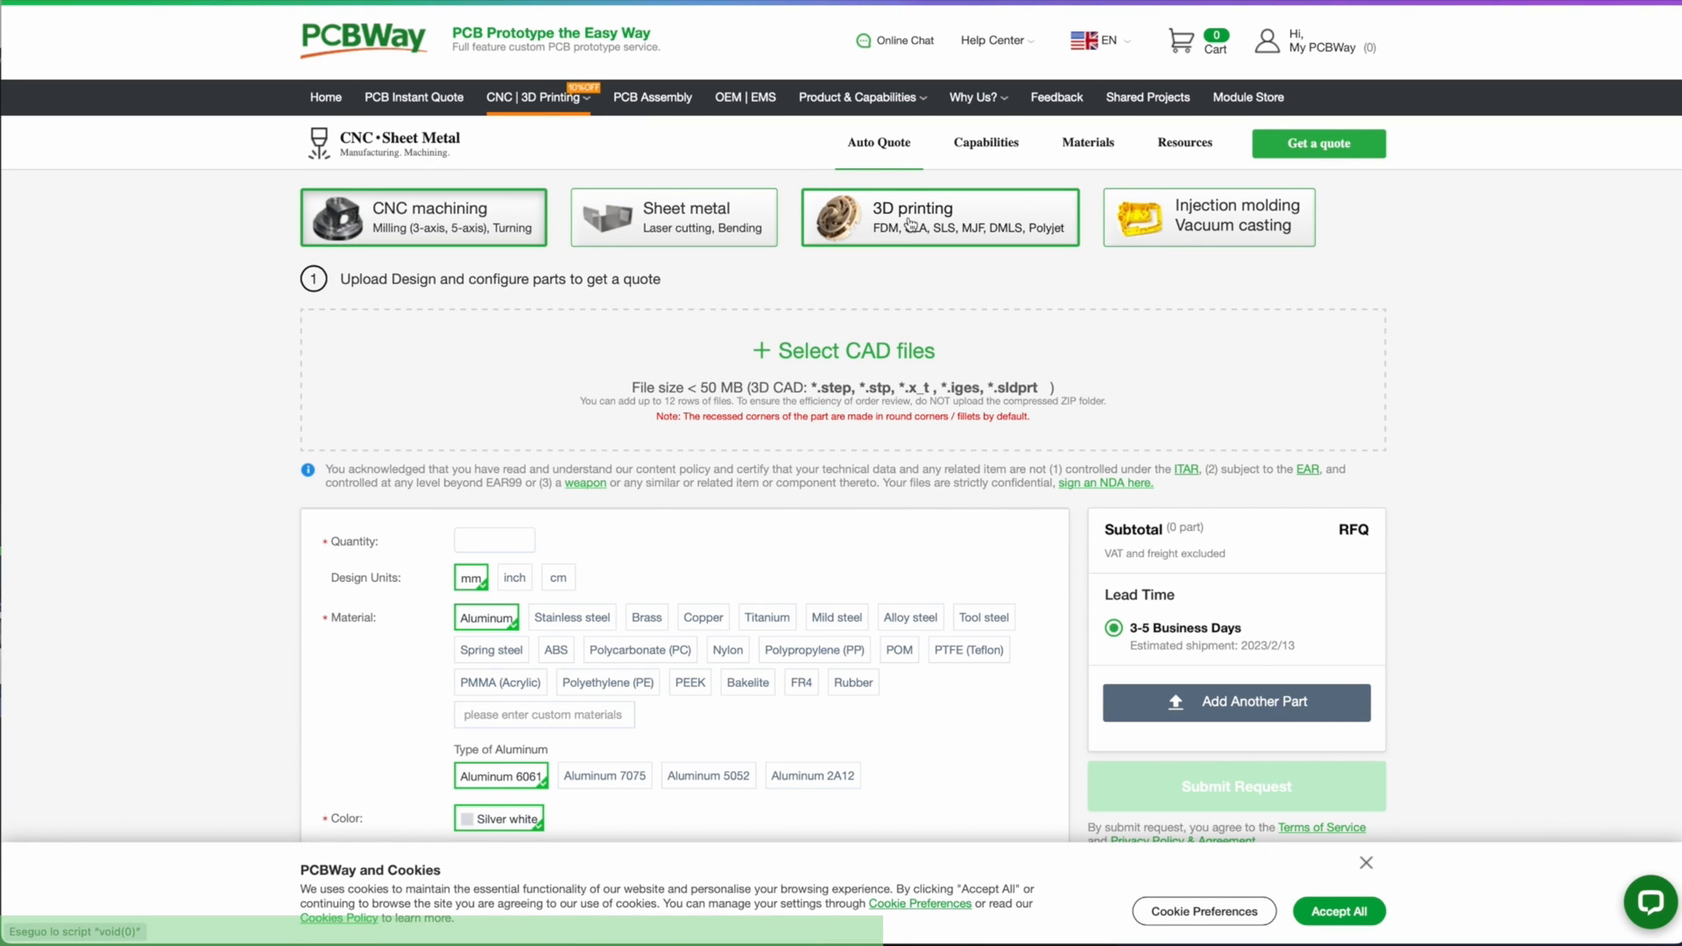
click(939, 218)
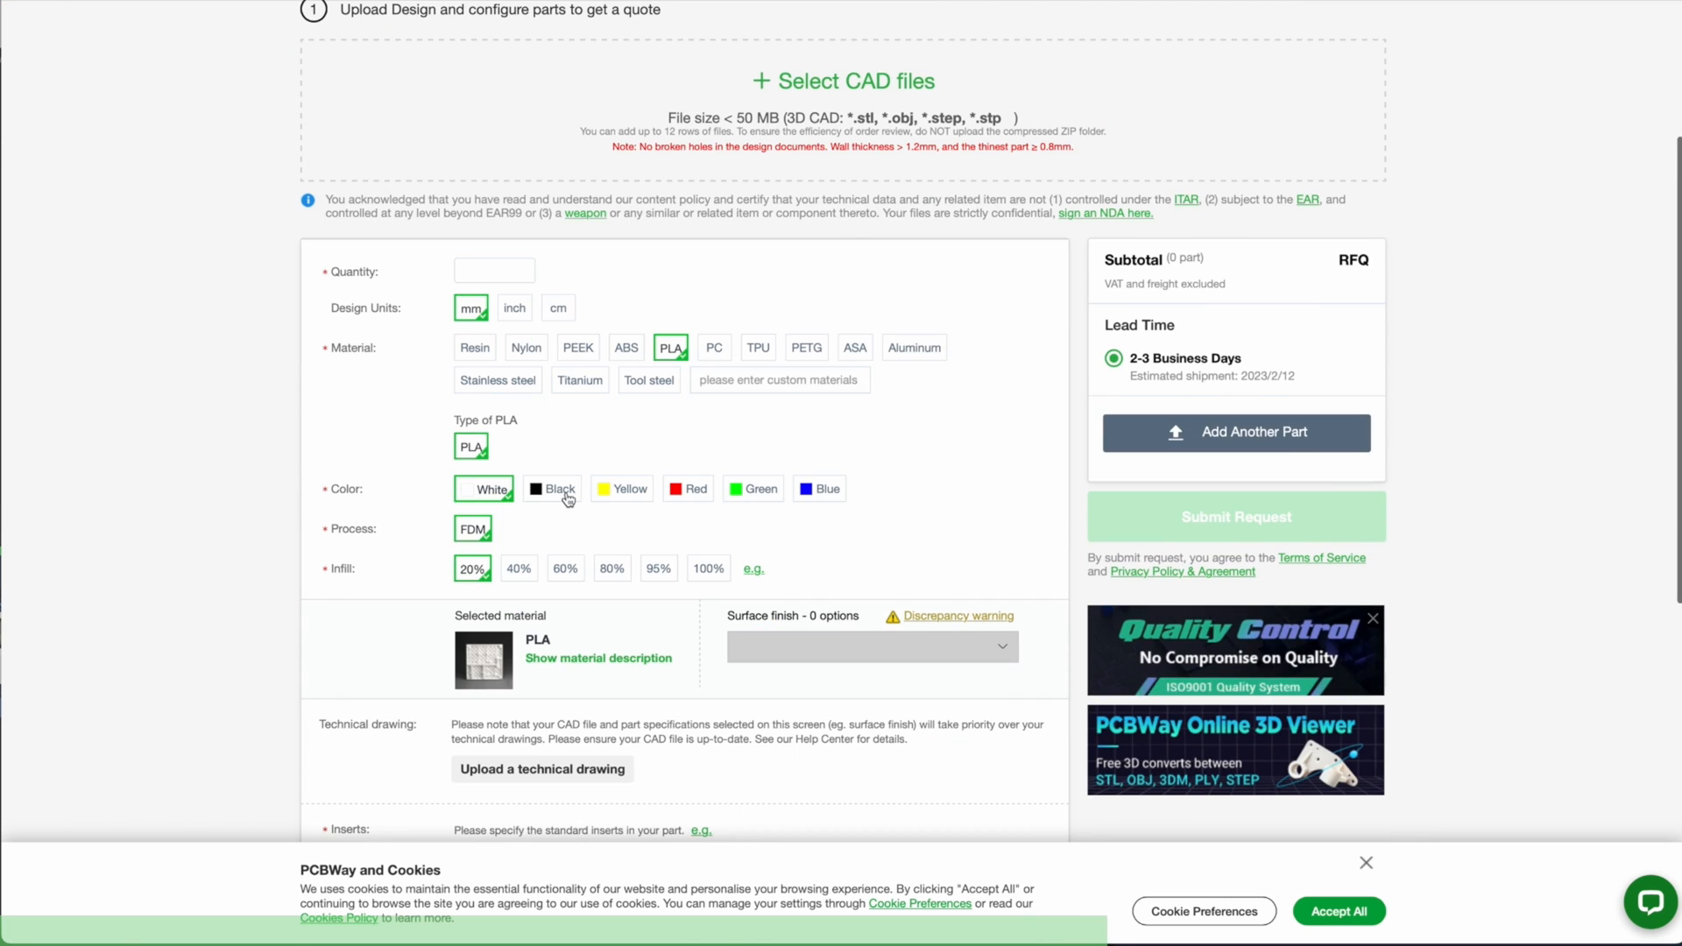
click(553, 489)
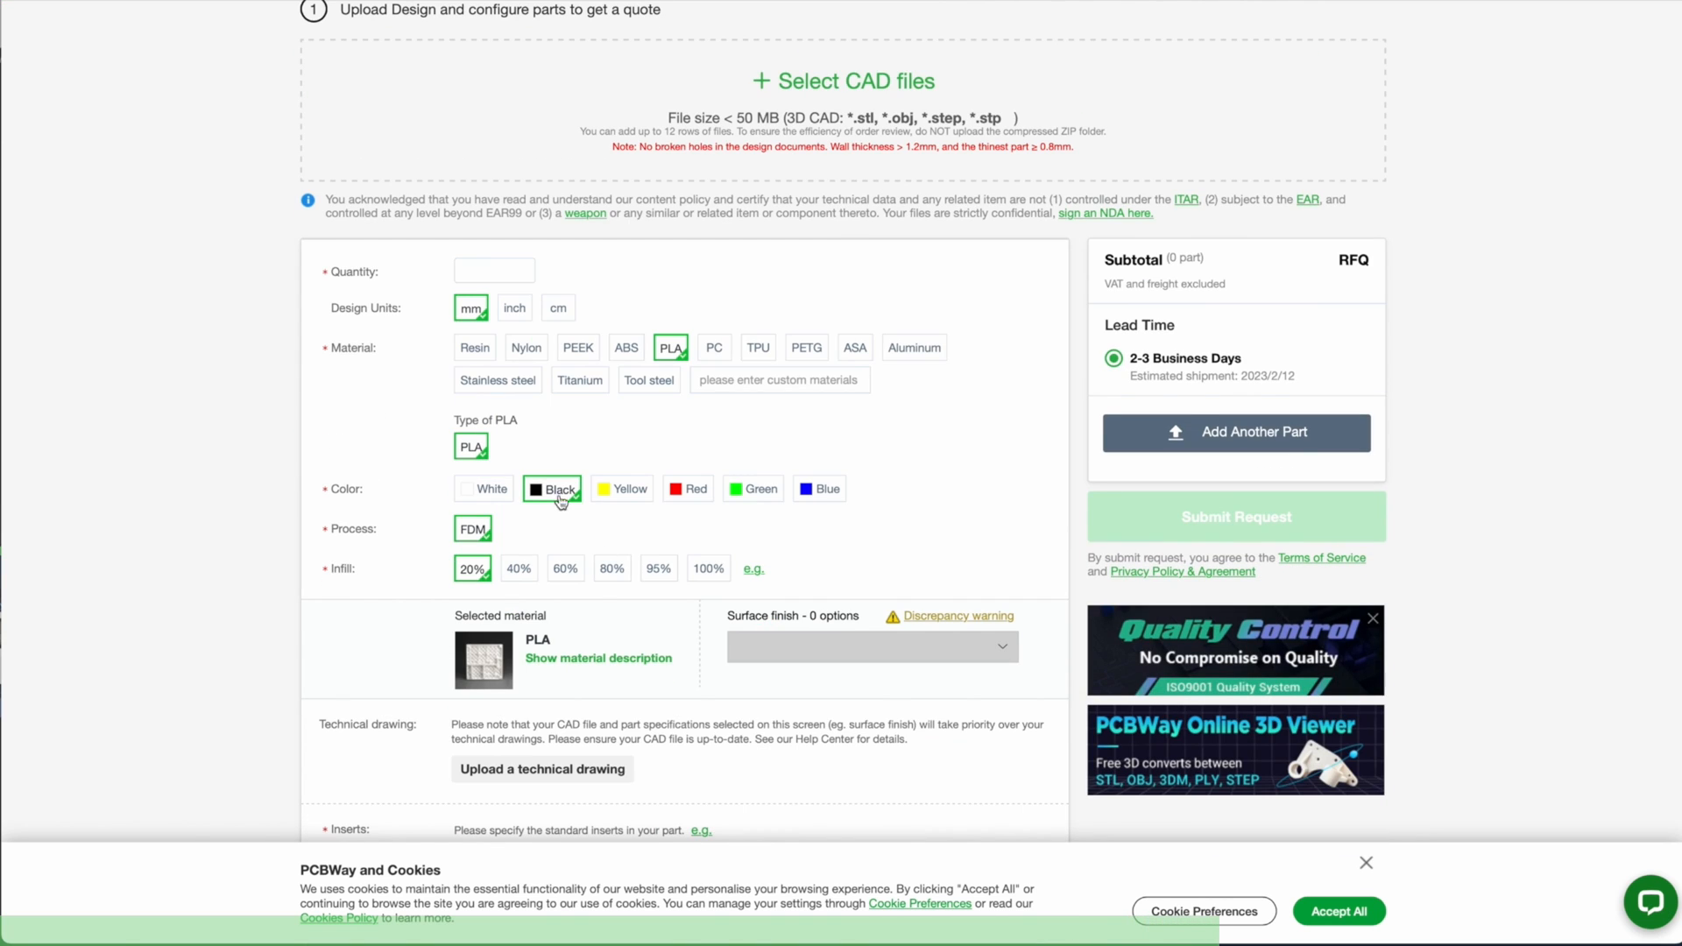
mouse_move(666, 677)
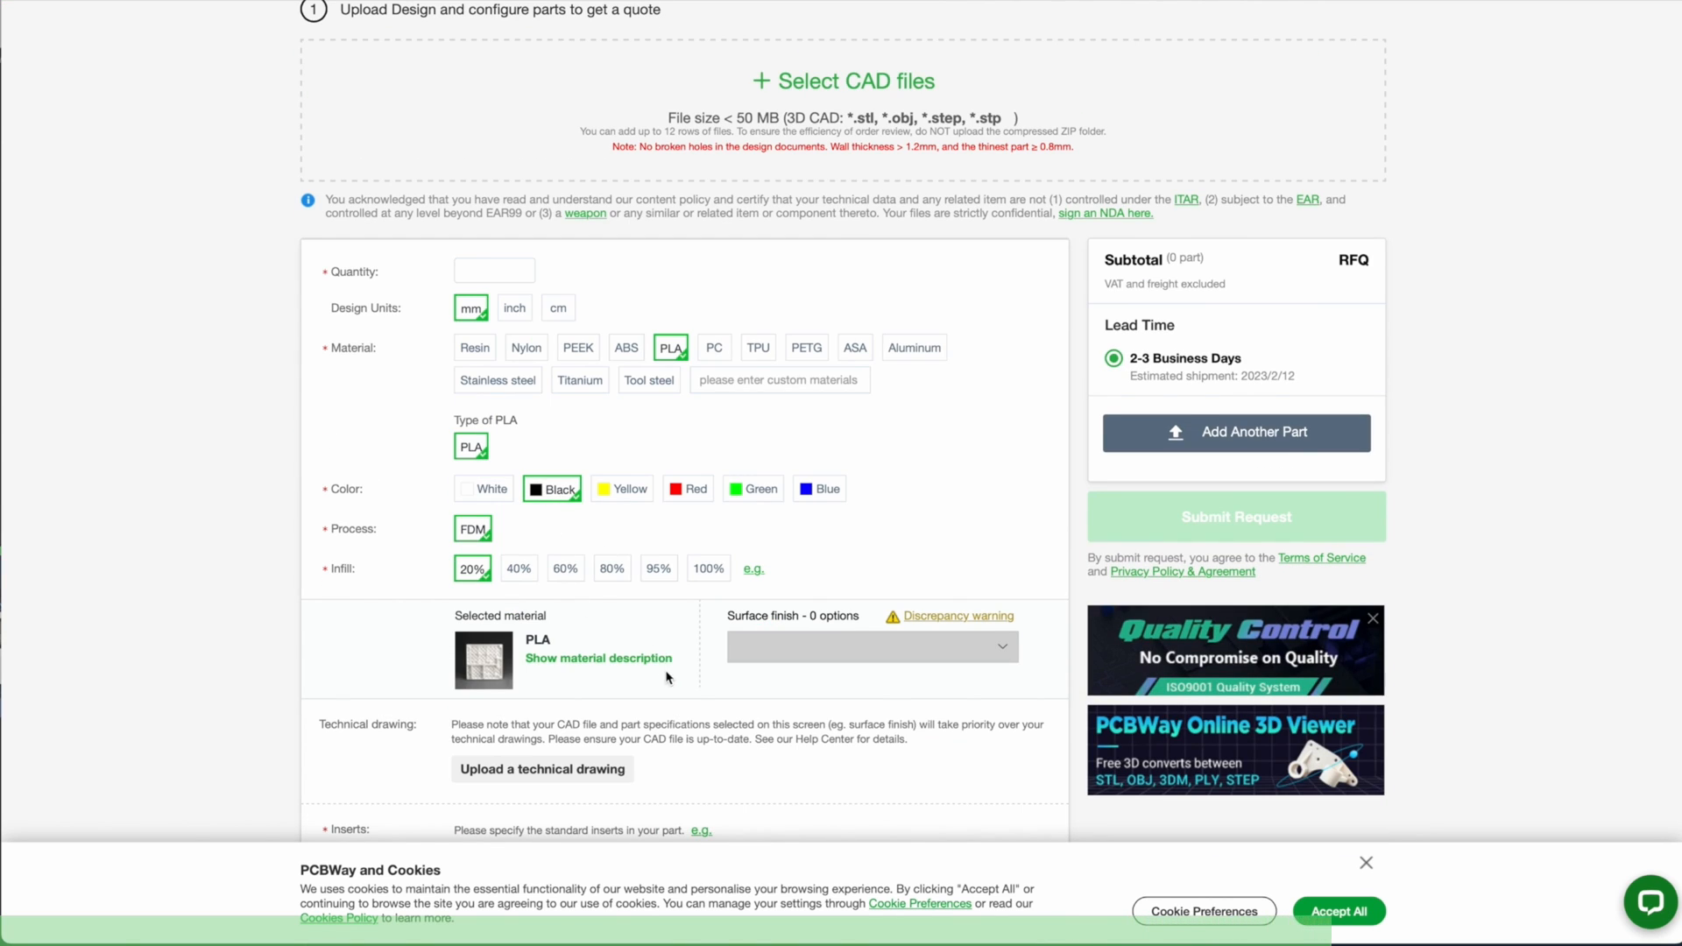
scroll(down, 3)
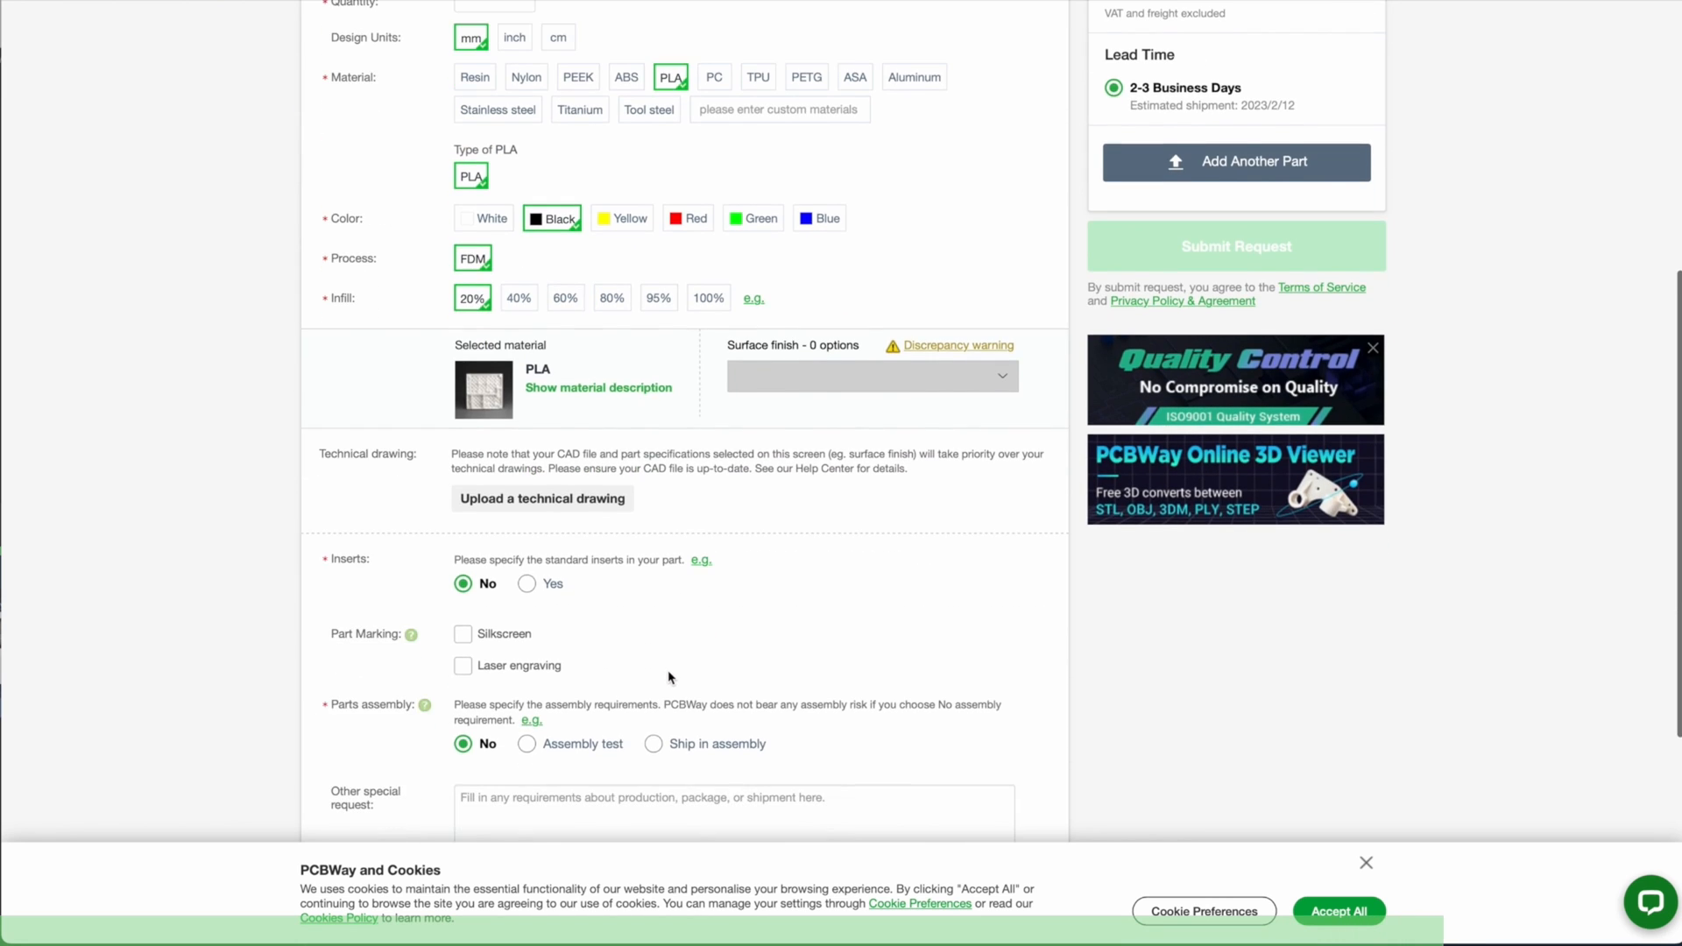
scroll(down, 3)
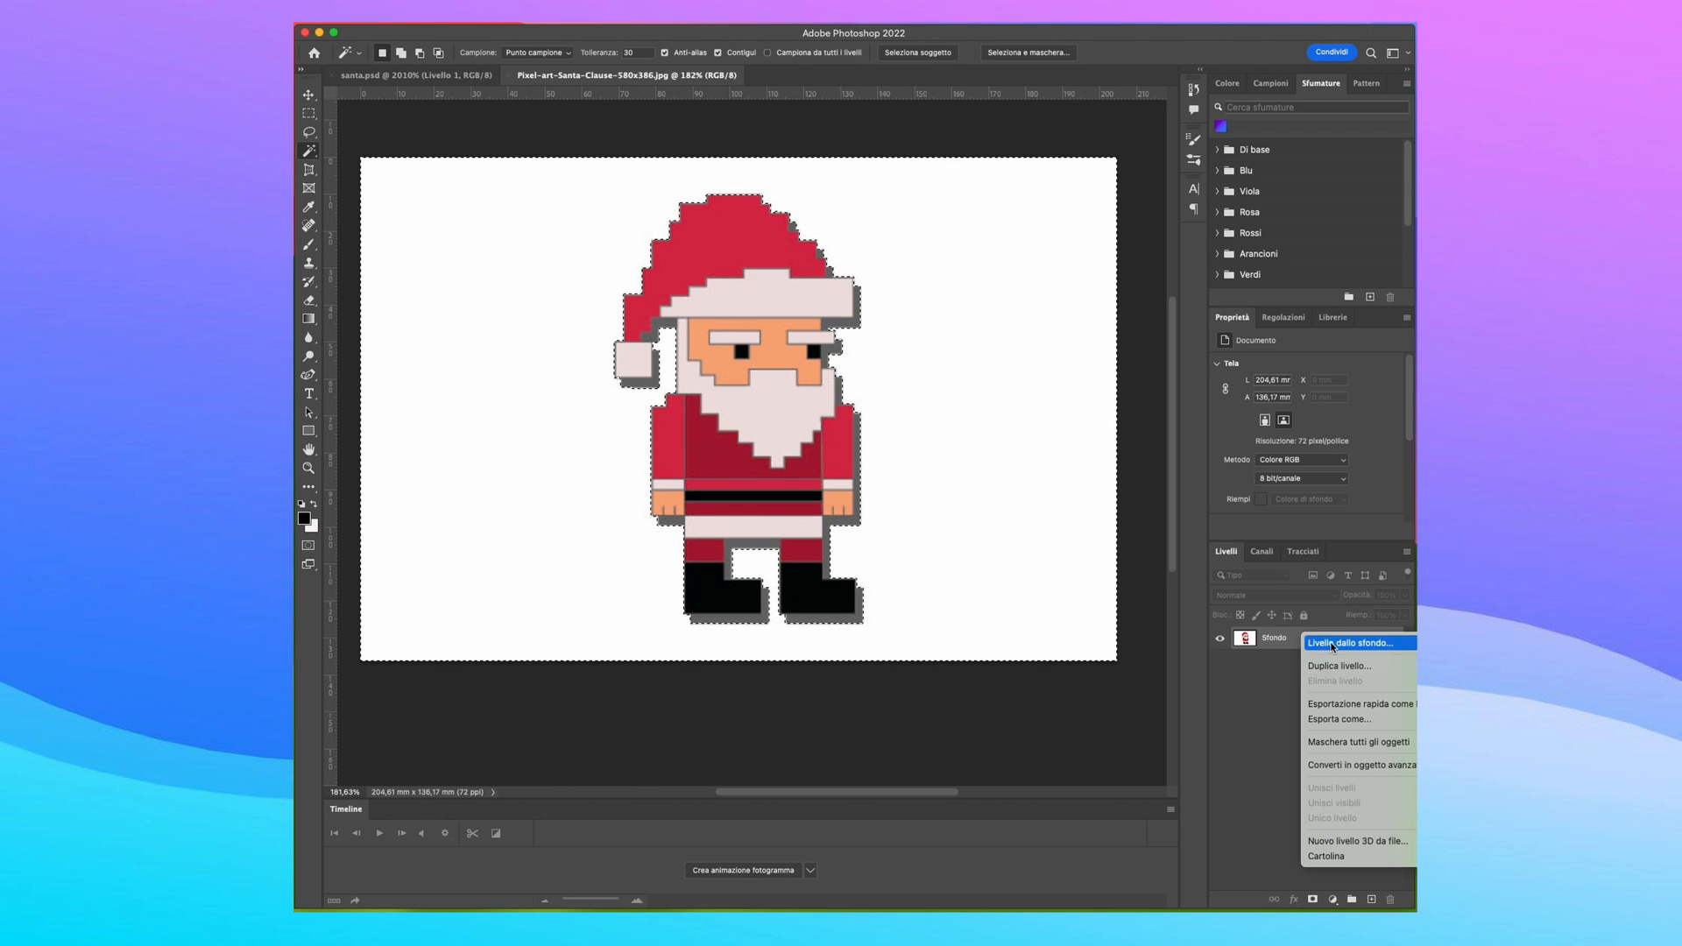
Step: Create the Sfondo copia duplicate layer and add a new empty layer above it
click(1339, 666)
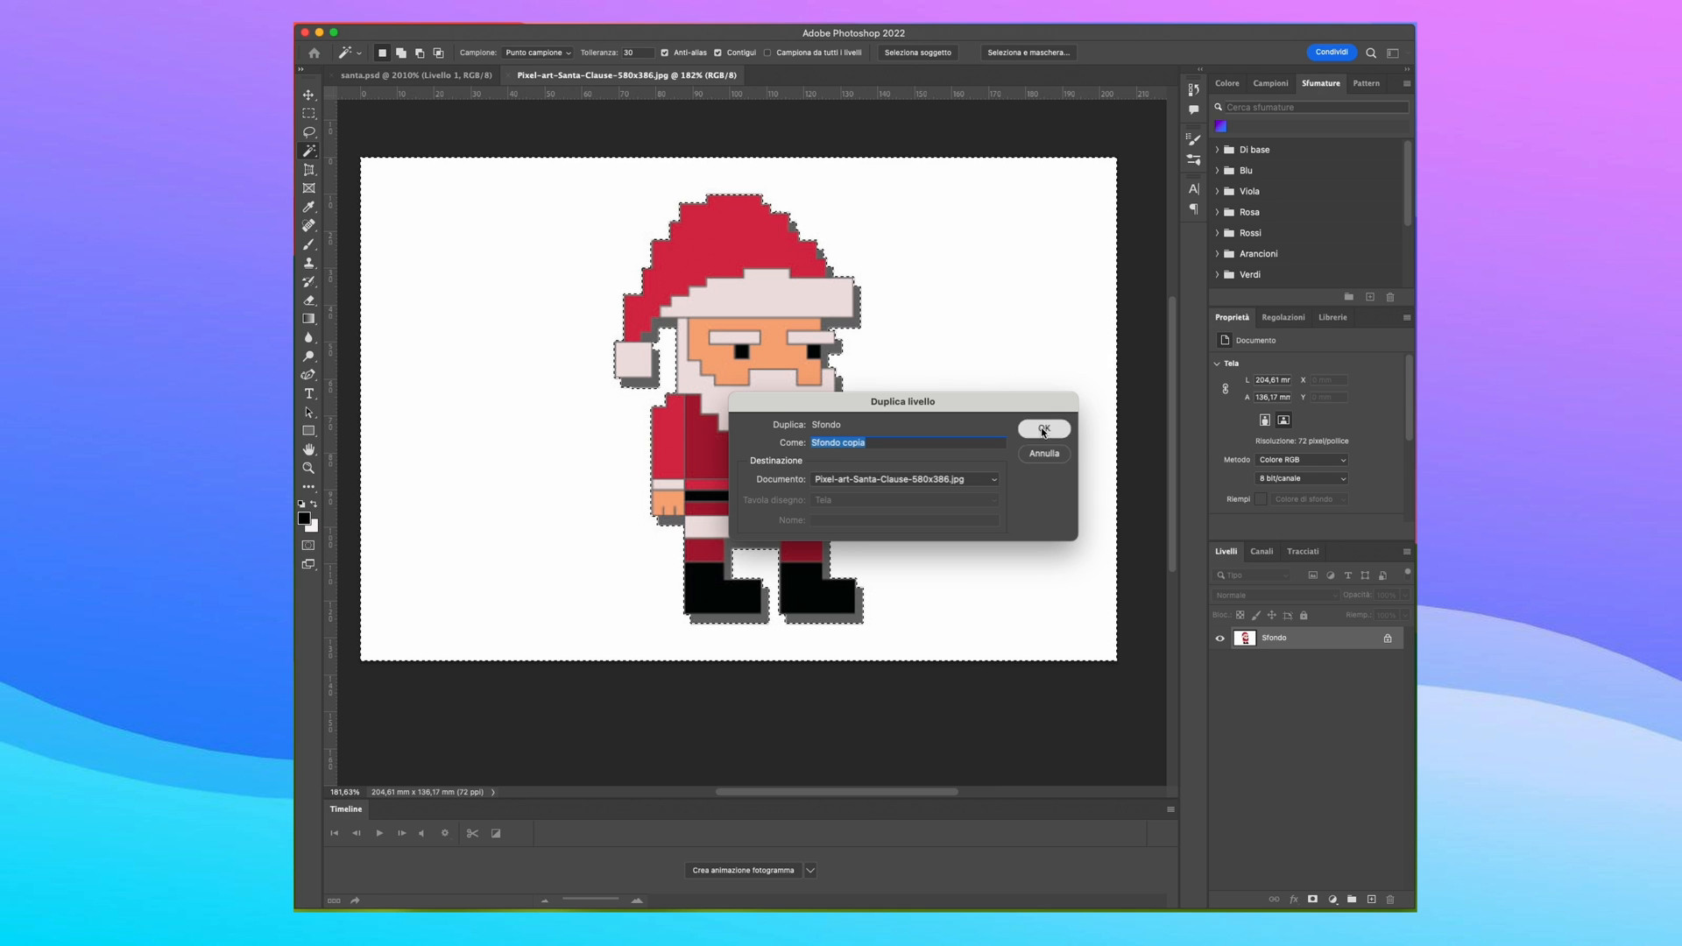
click(1041, 429)
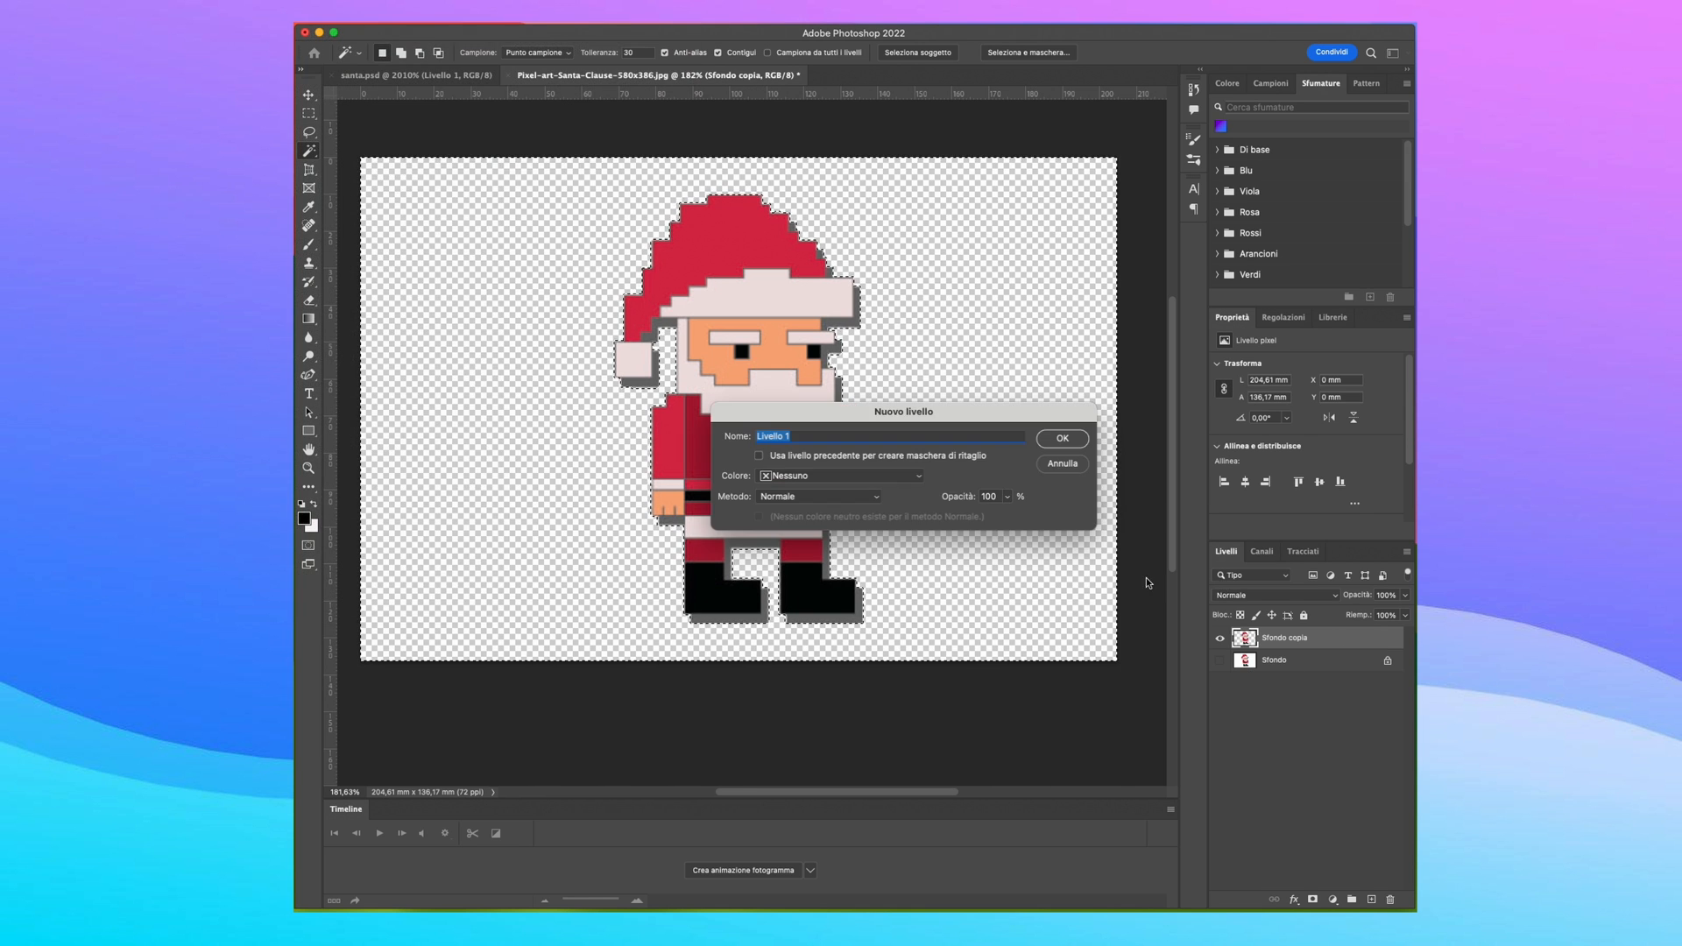
click(1062, 438)
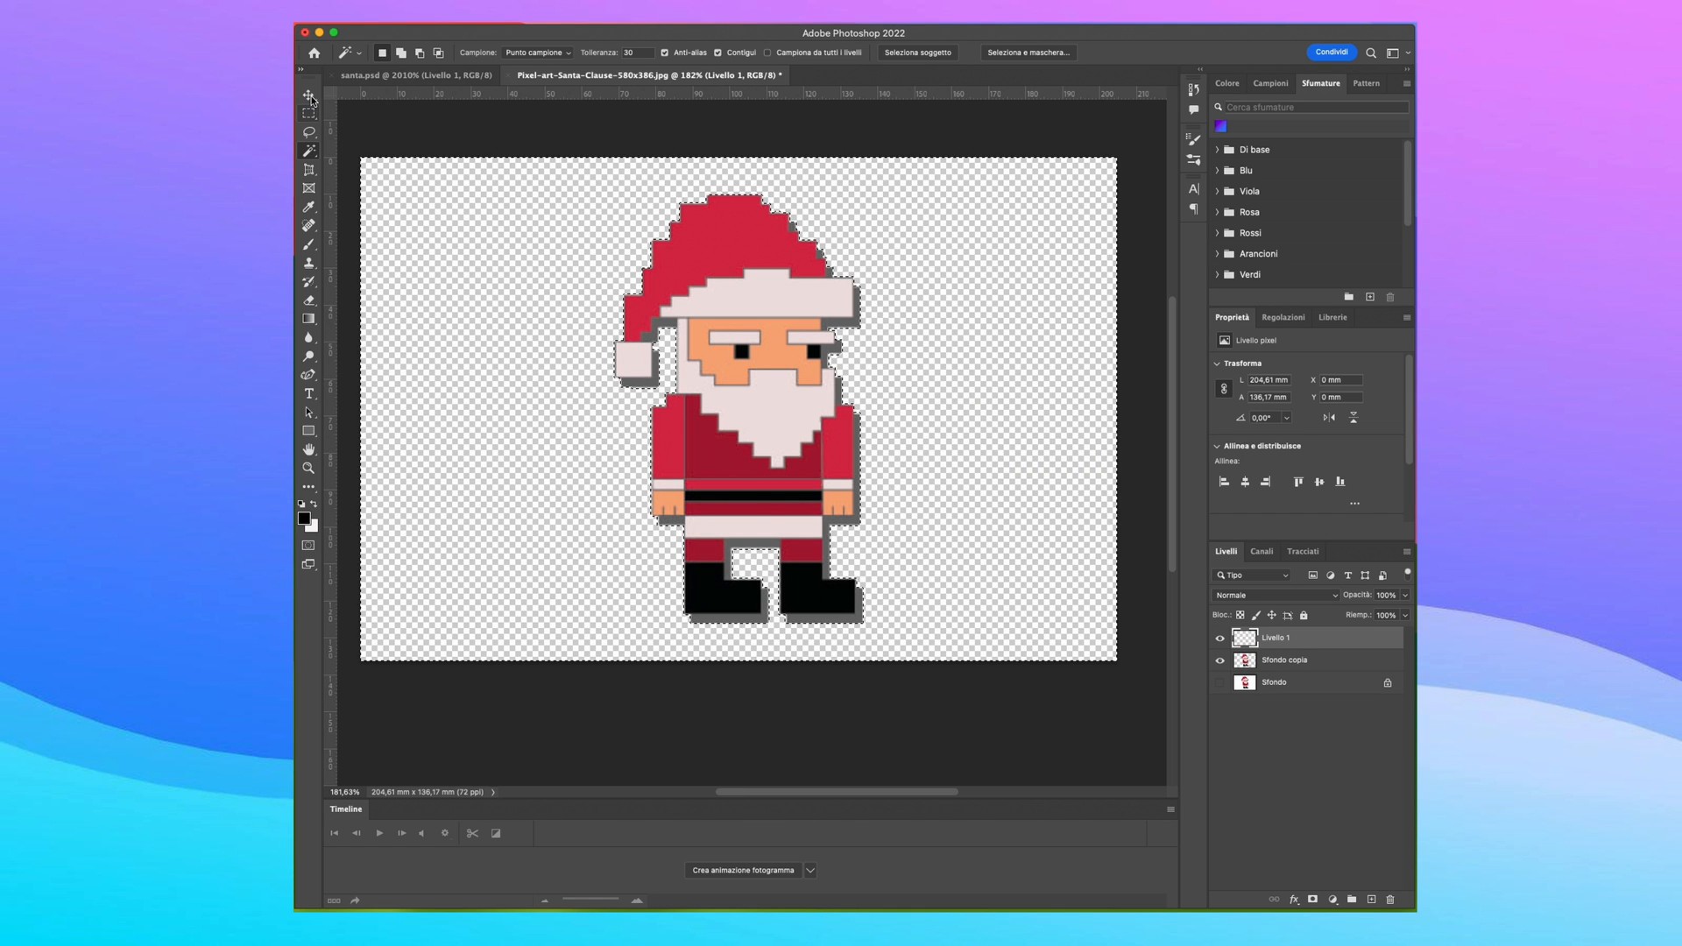
click(308, 94)
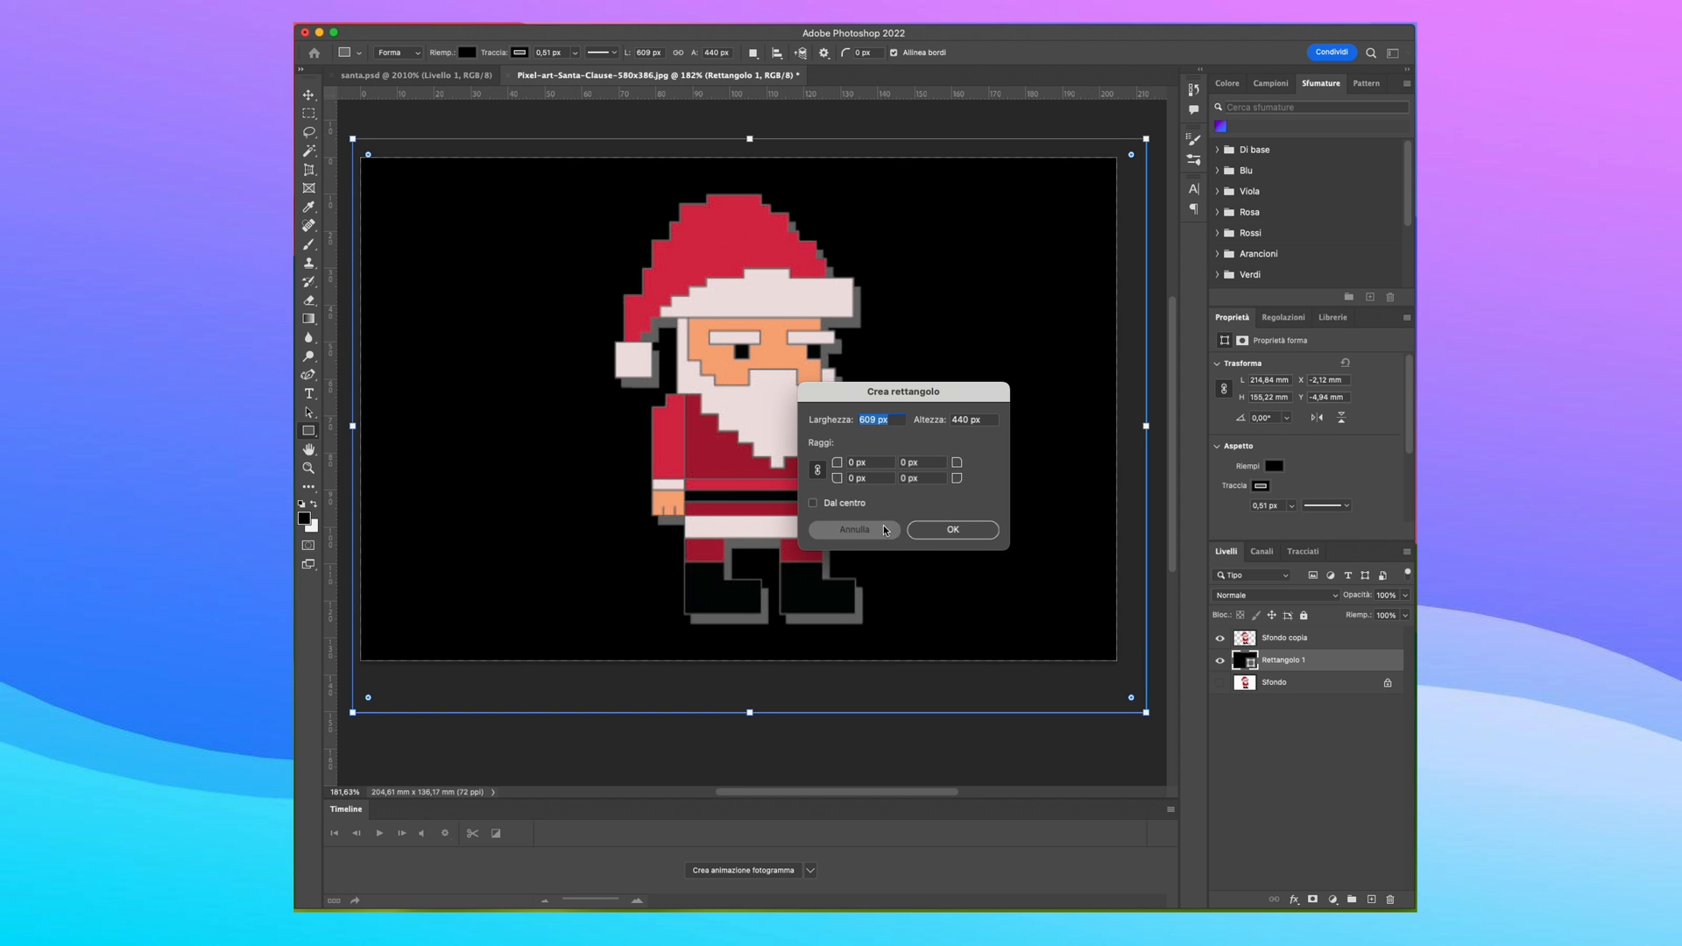
Step: Place a canvas-sized black rectangle layer (Rettangolo 1) beneath Sfondo copia
click(402, 34)
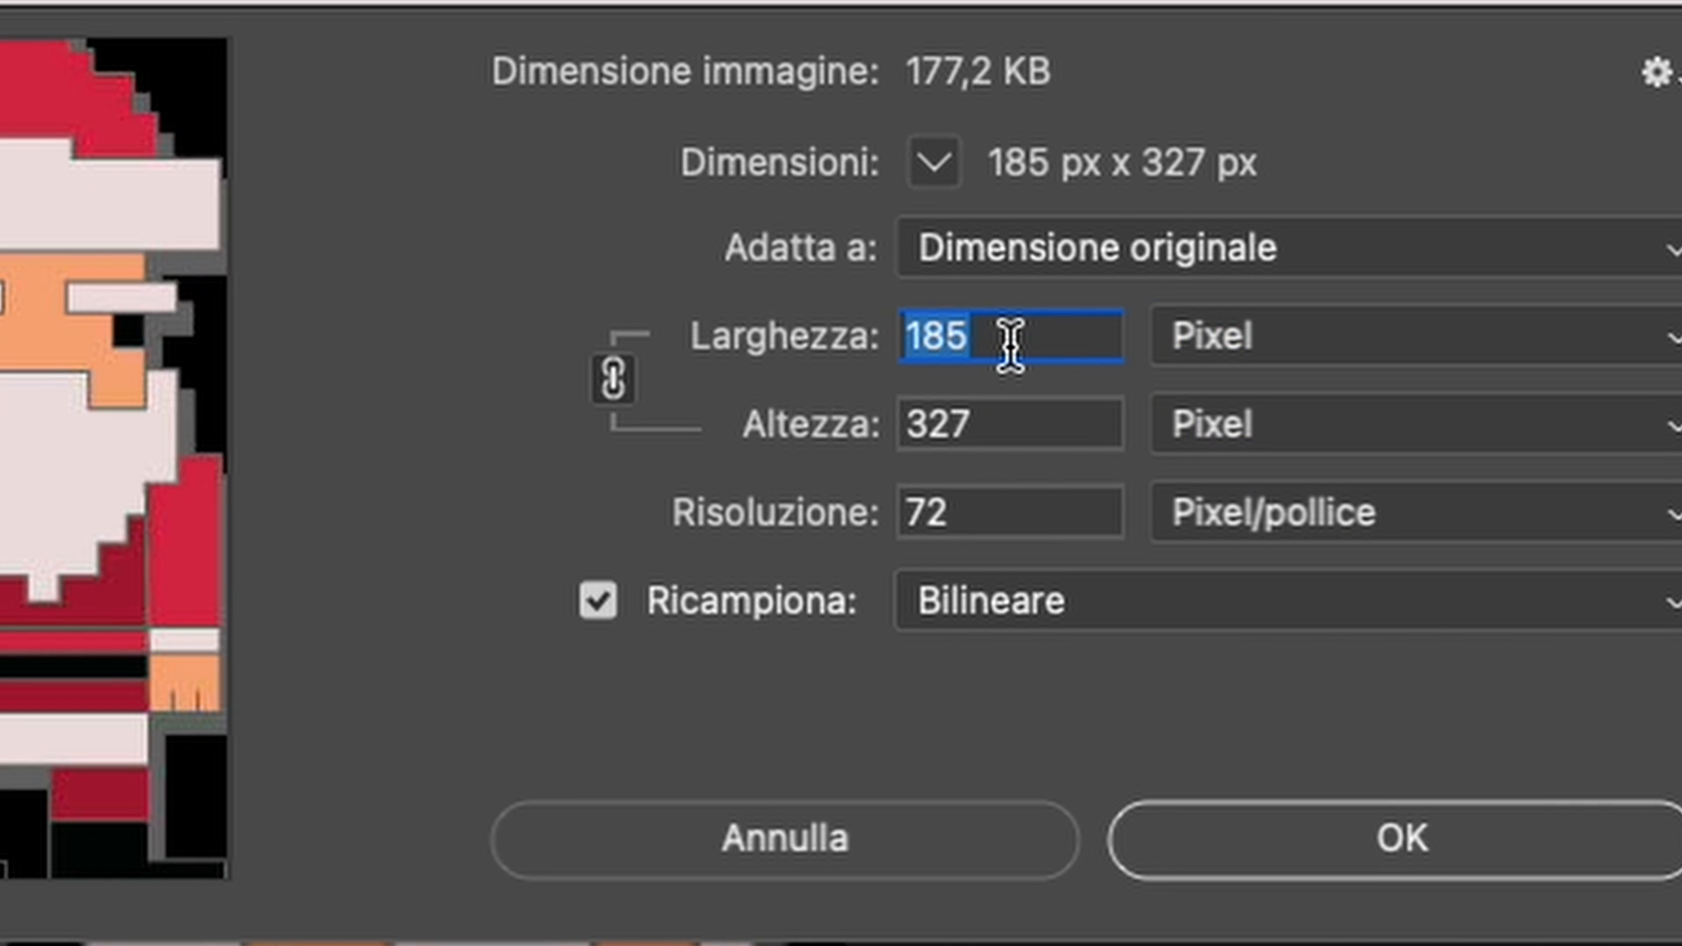
Step: Resize the image to 48 pixels tall, giving 27 by 48 pixels with proportions kept
click(1009, 422)
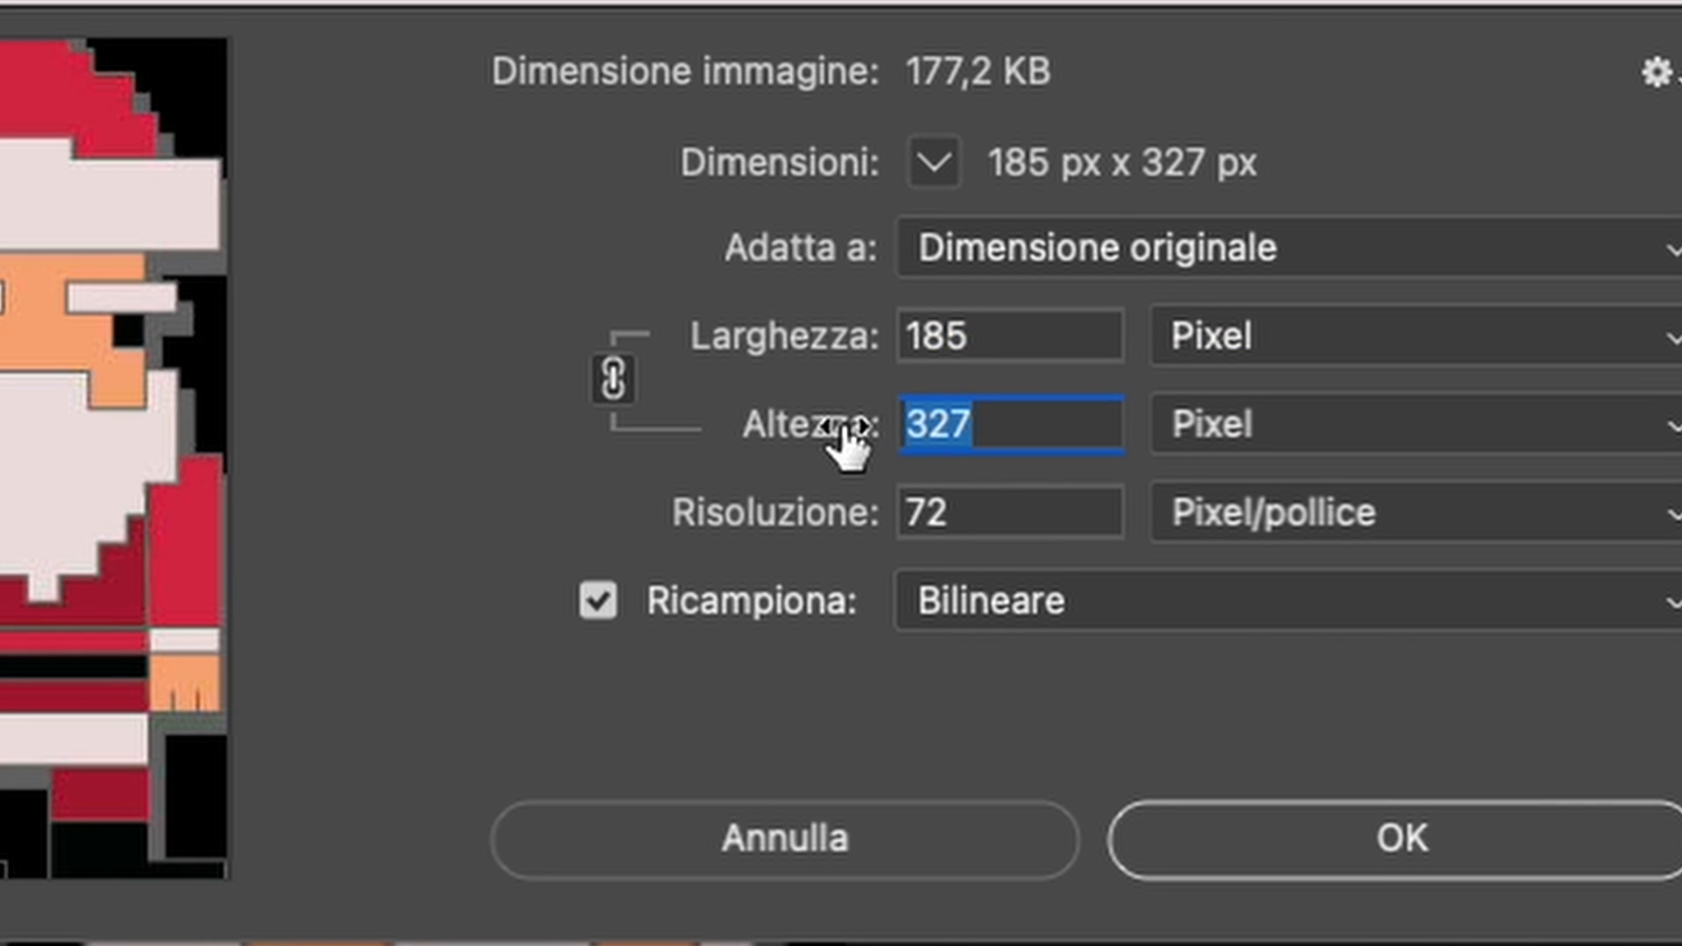
text(48)
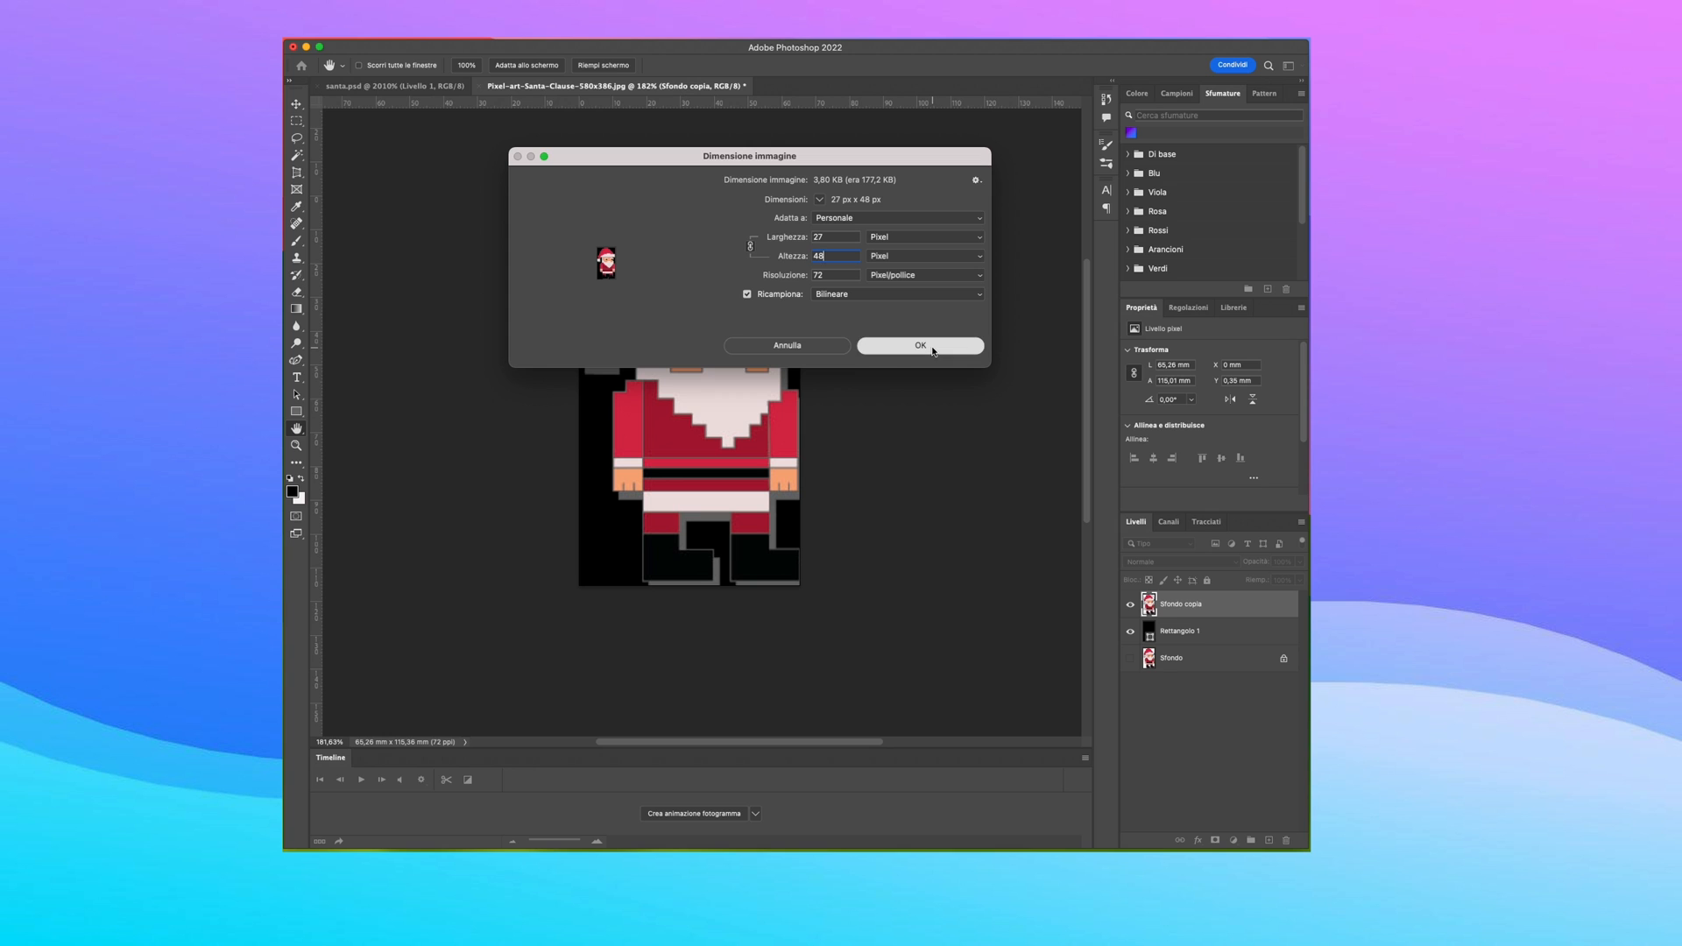
click(918, 345)
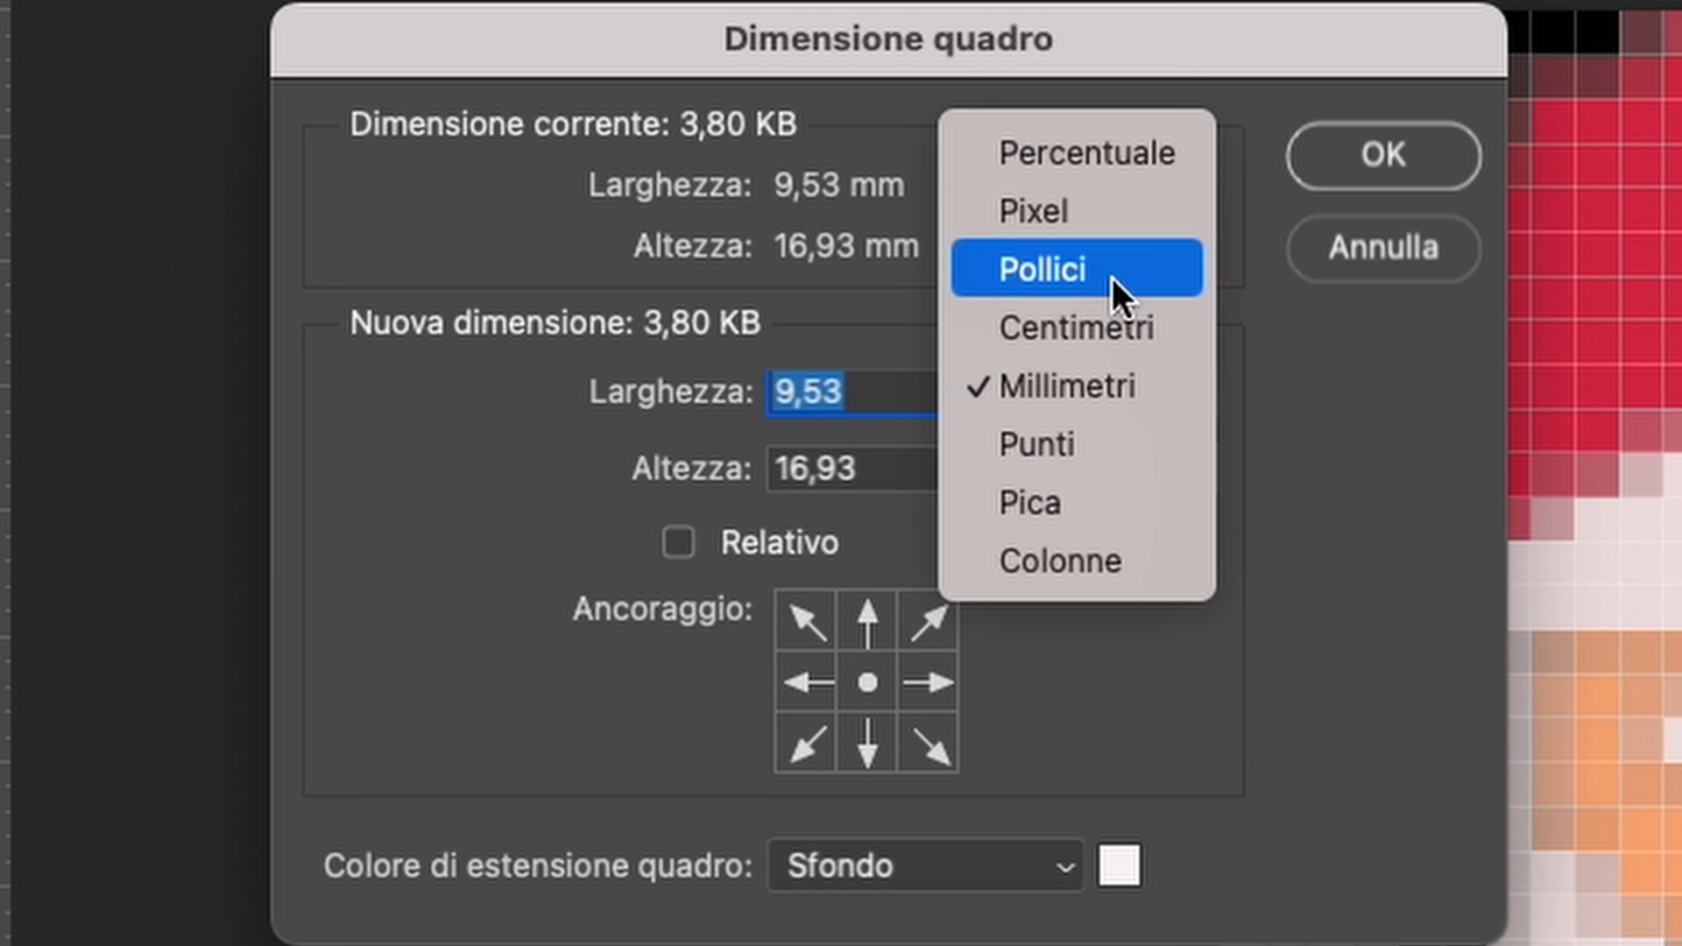
Step: Set the canvas width to 48 pixels for a 48 by 48 square canvas
click(1034, 210)
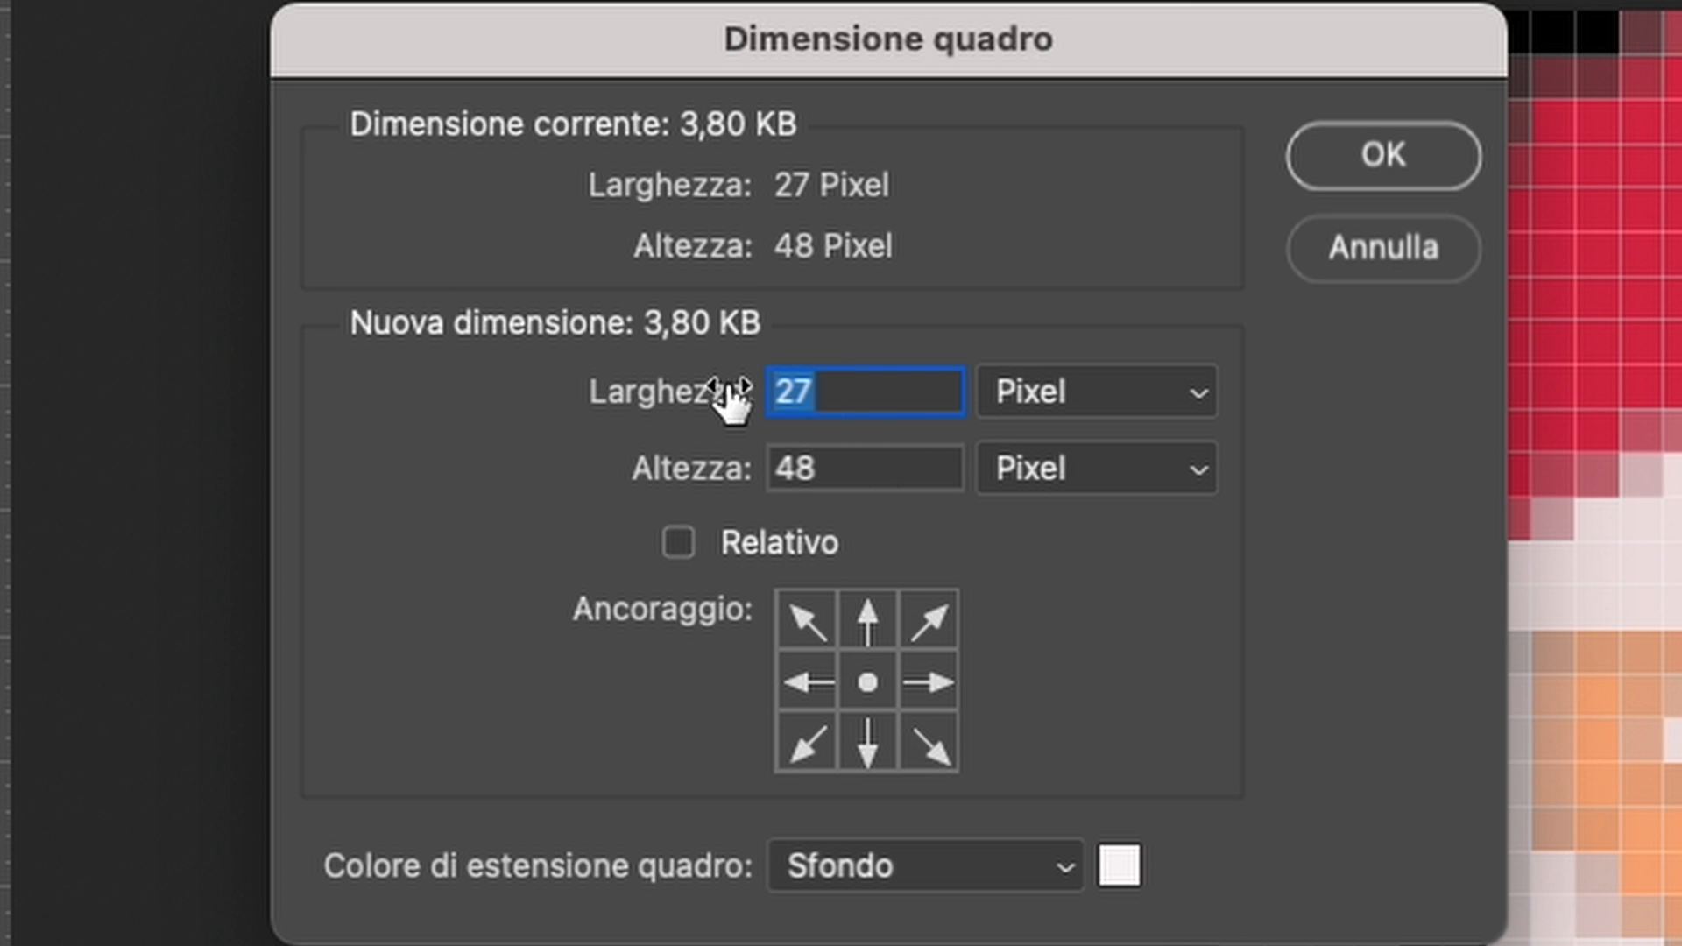
text(48)
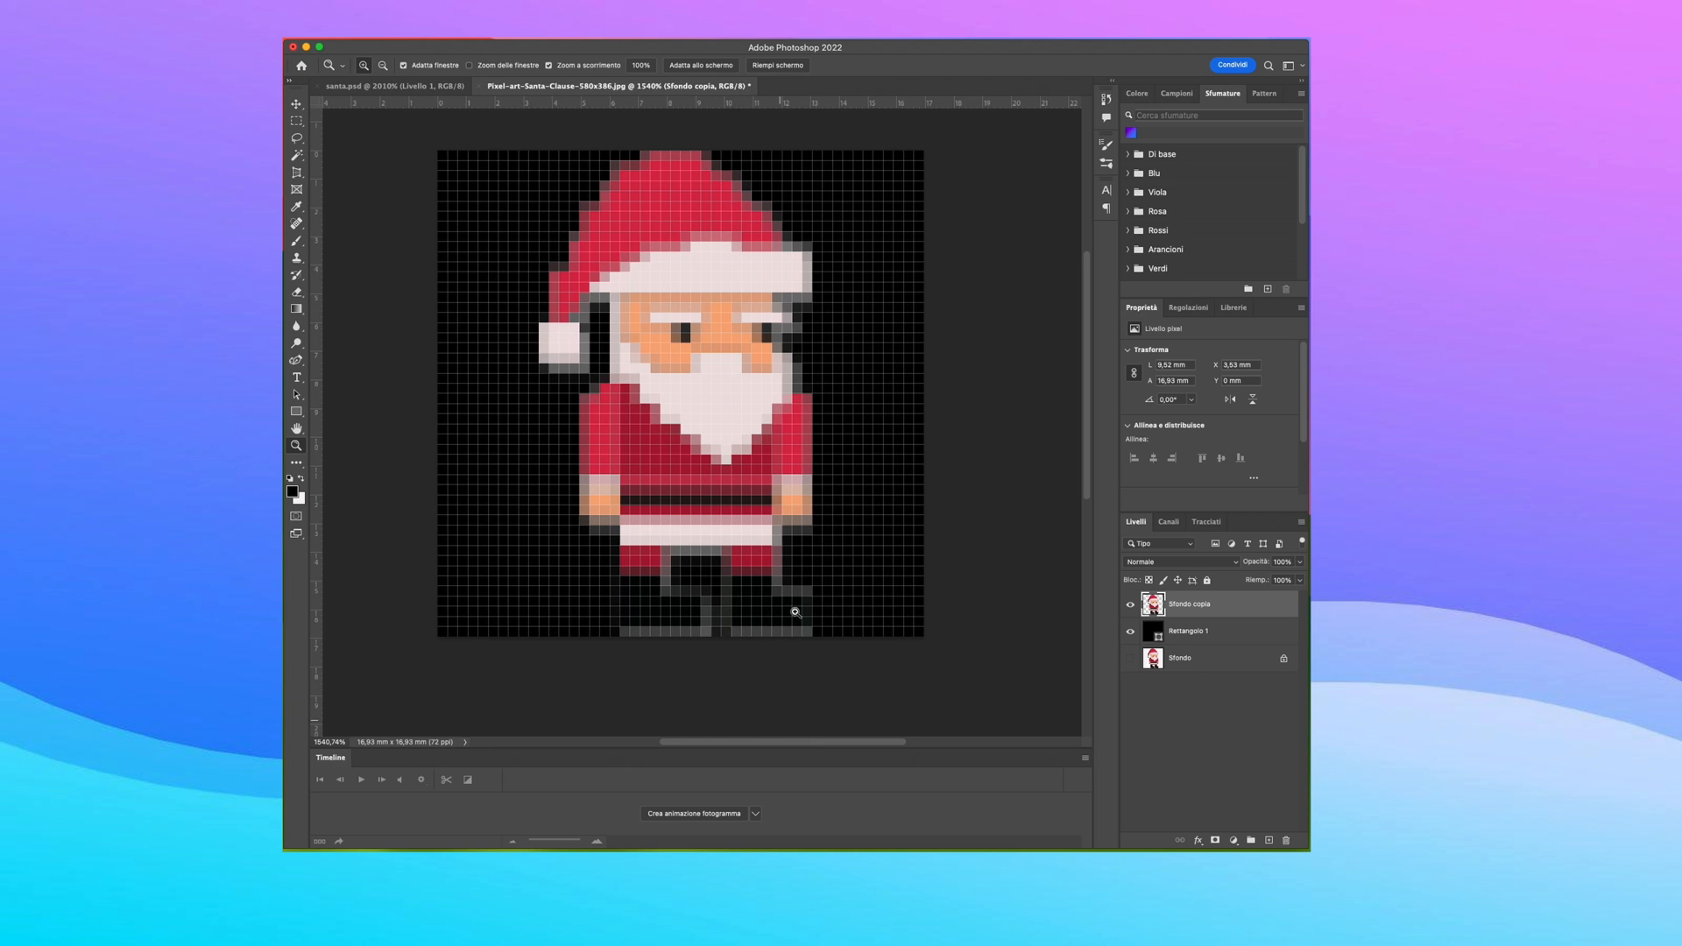
mouse_move(712, 279)
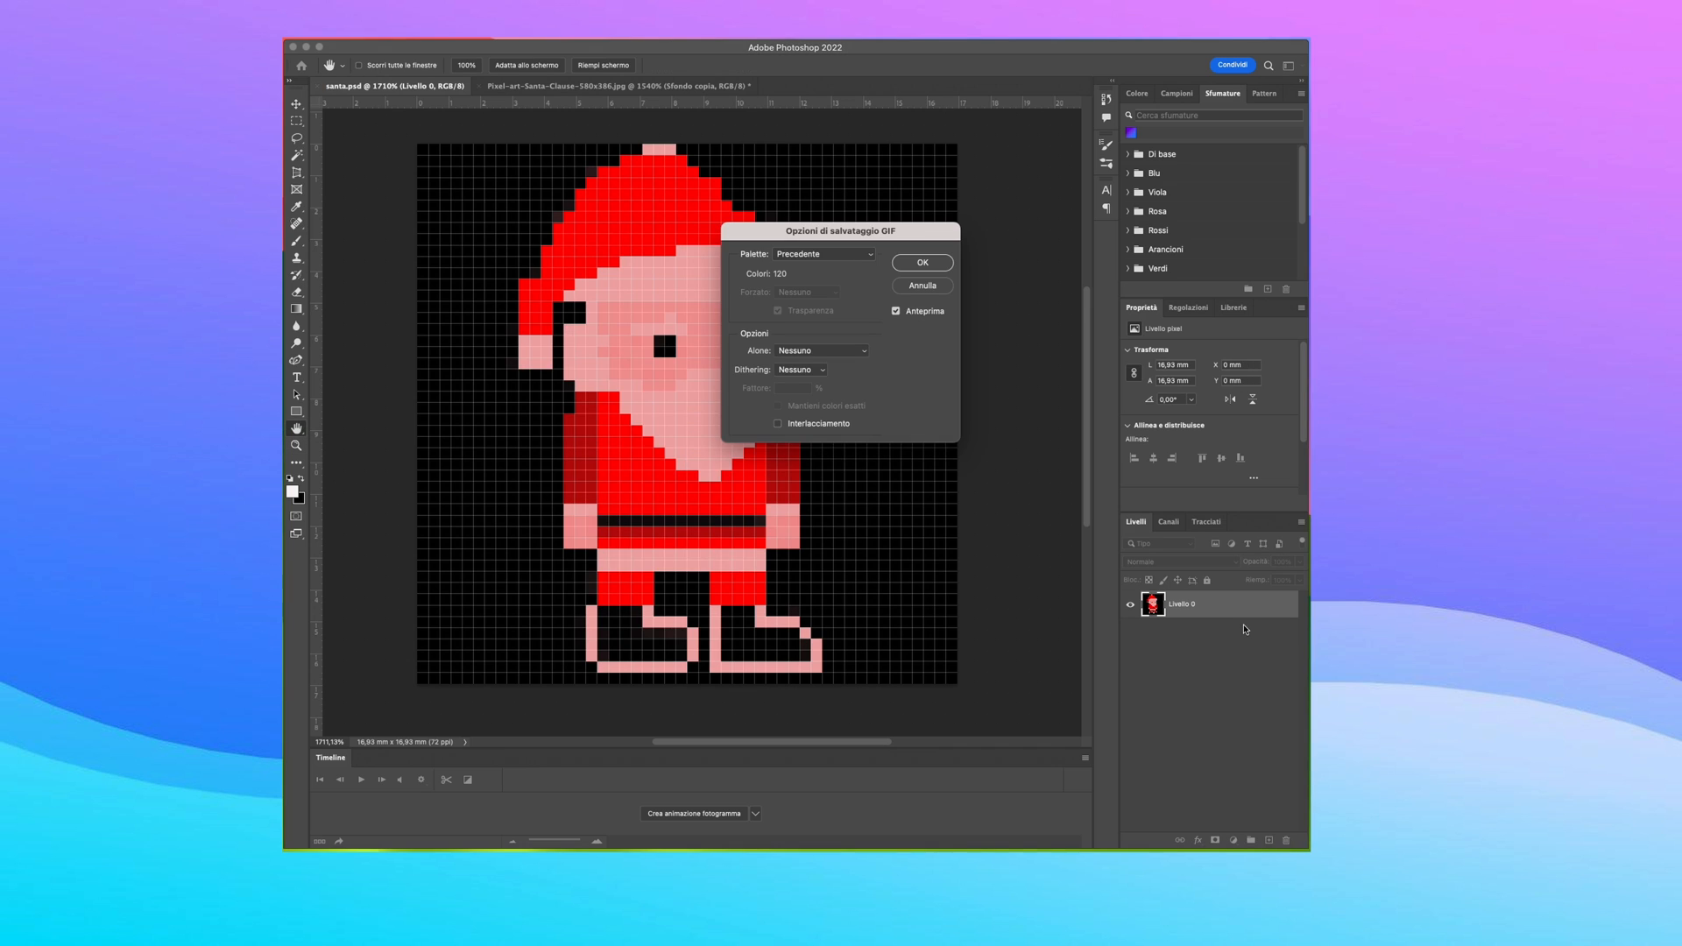
Step: Save the 48 by 48 Santa as a GIF with the previous palette
click(920, 263)
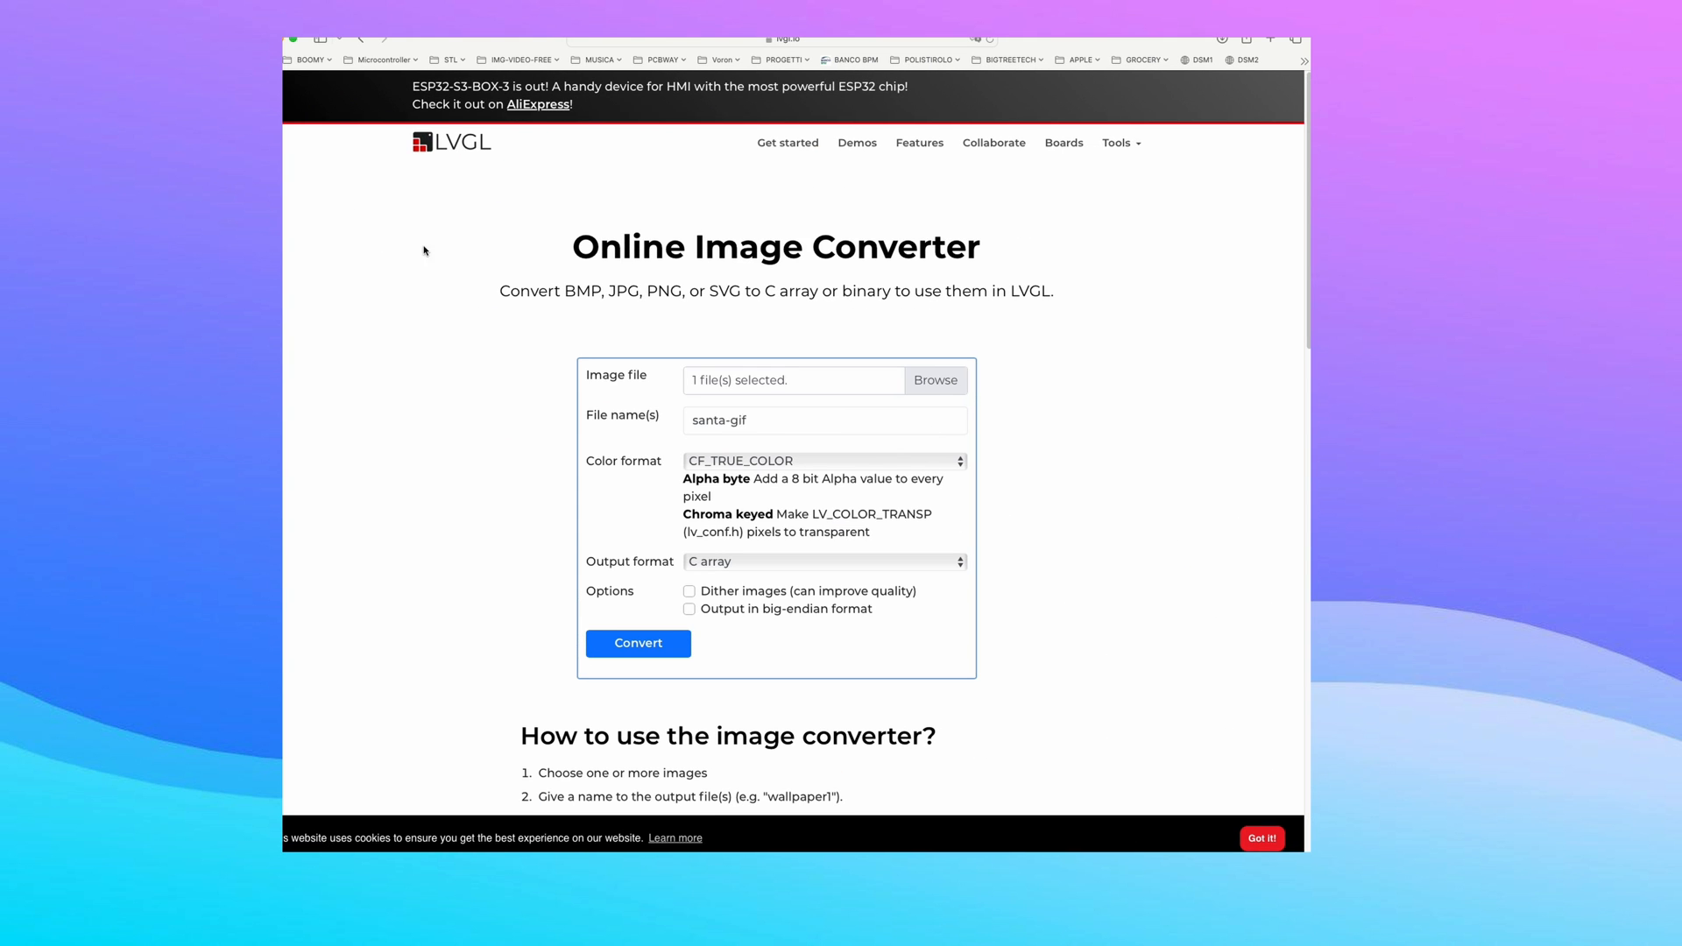
mouse_move(843, 309)
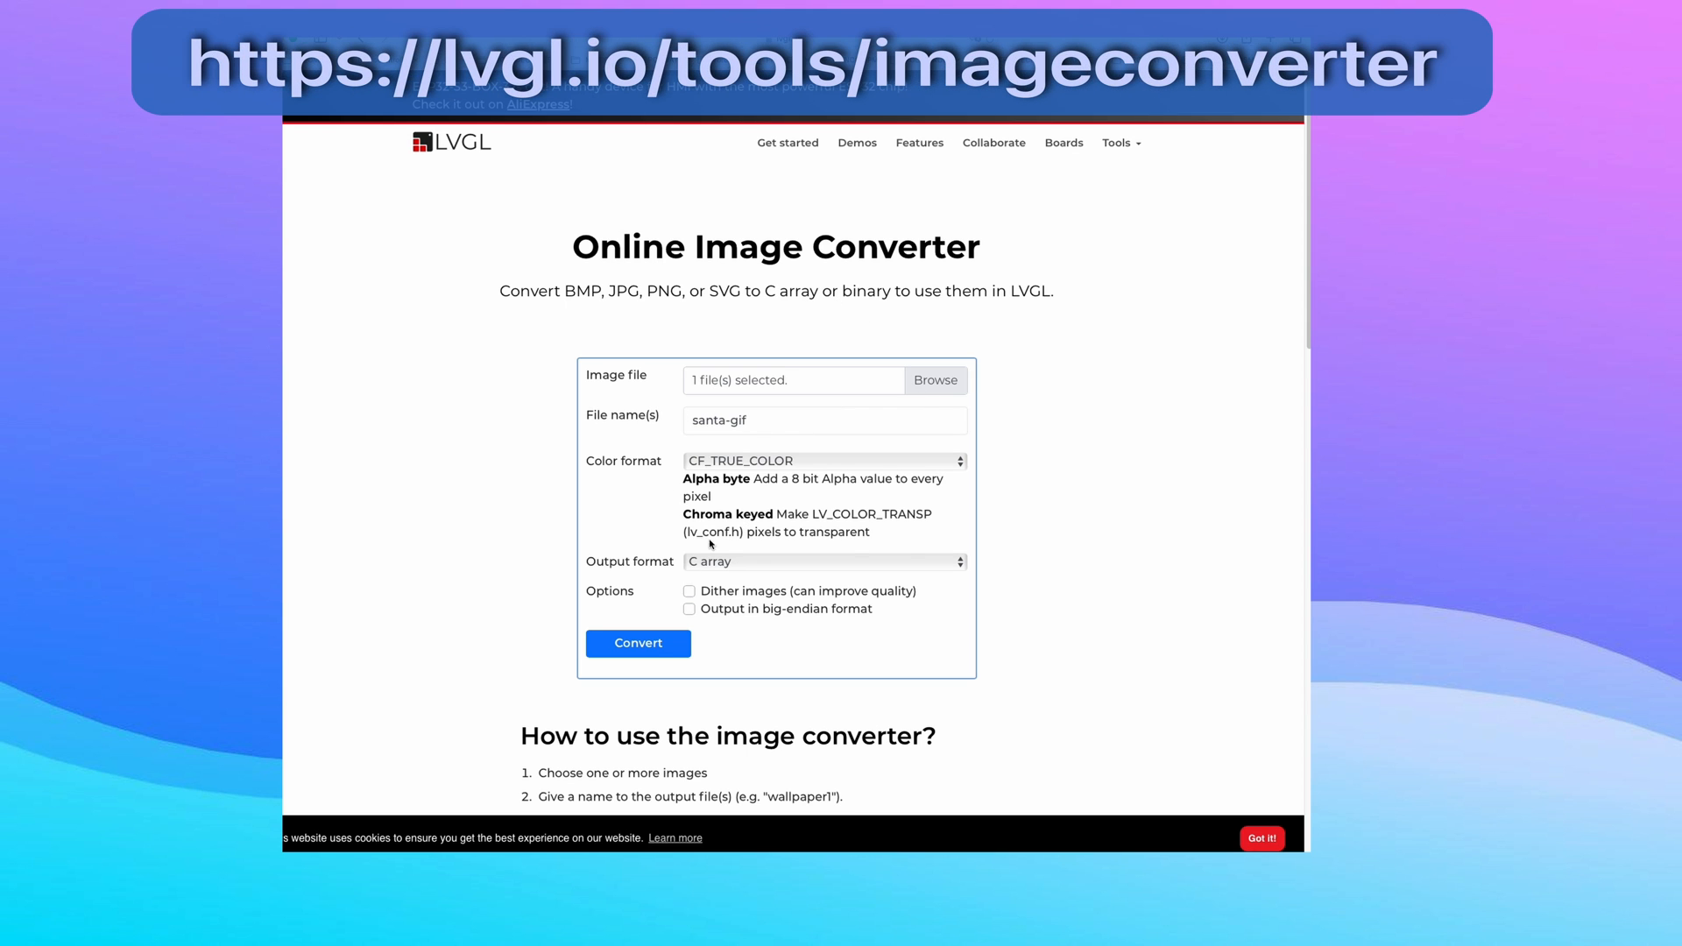
Step: Keep CF_TRUE_COLOR and C array as the conversion formats for santa-gif
click(824, 460)
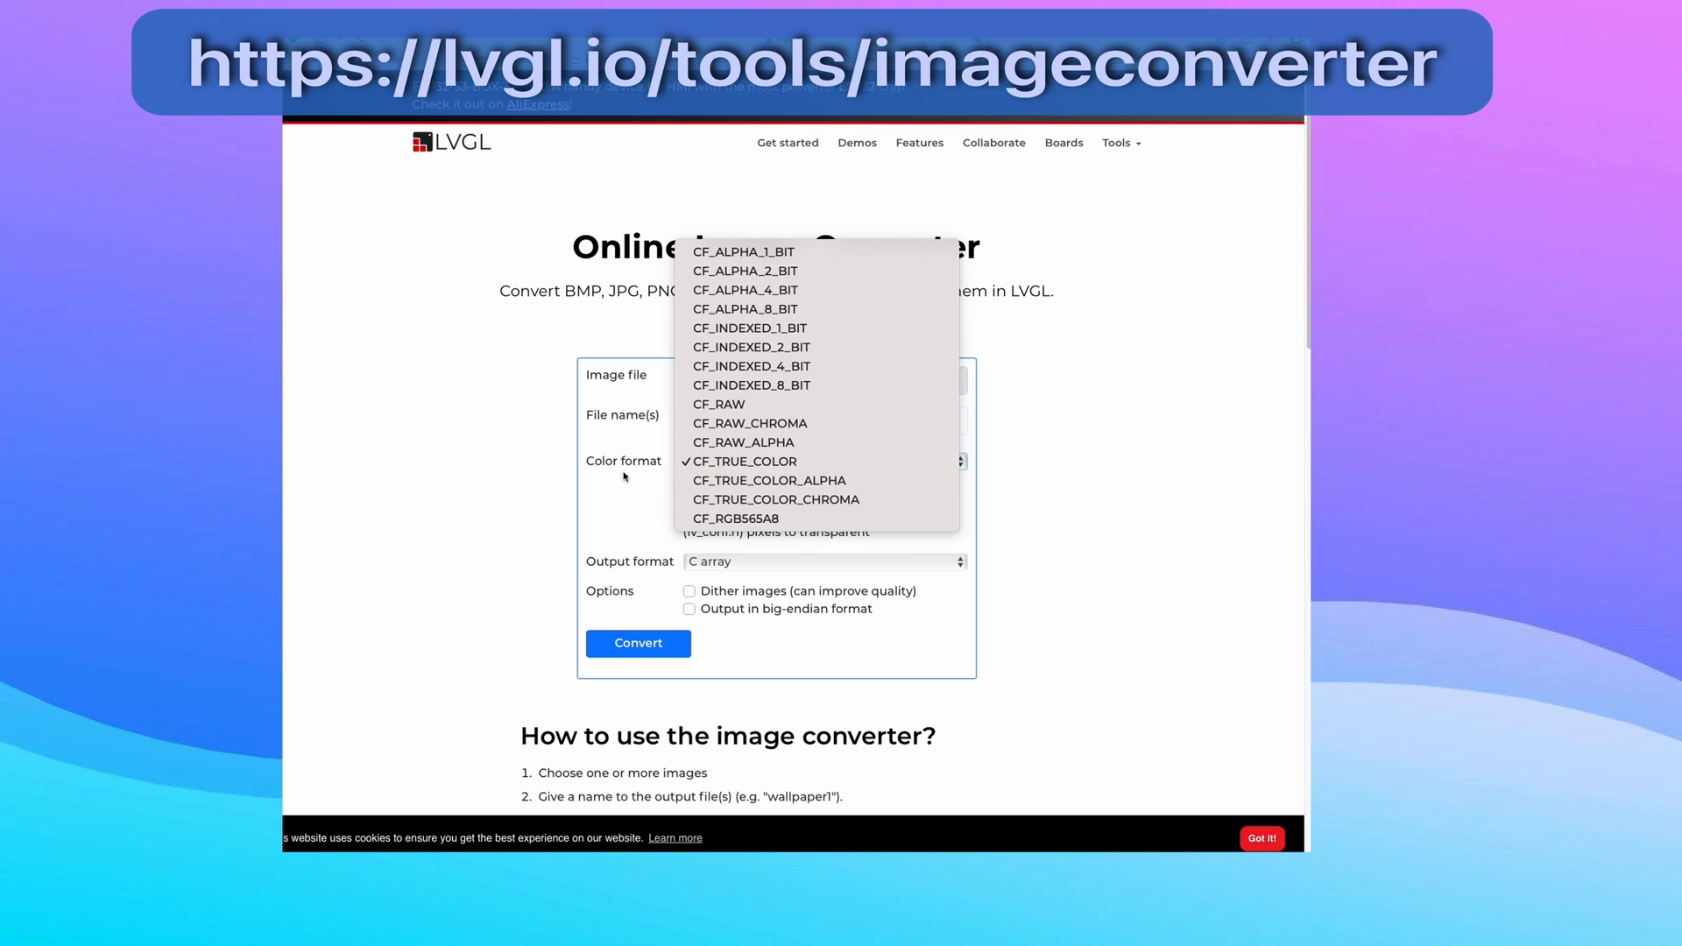
click(824, 561)
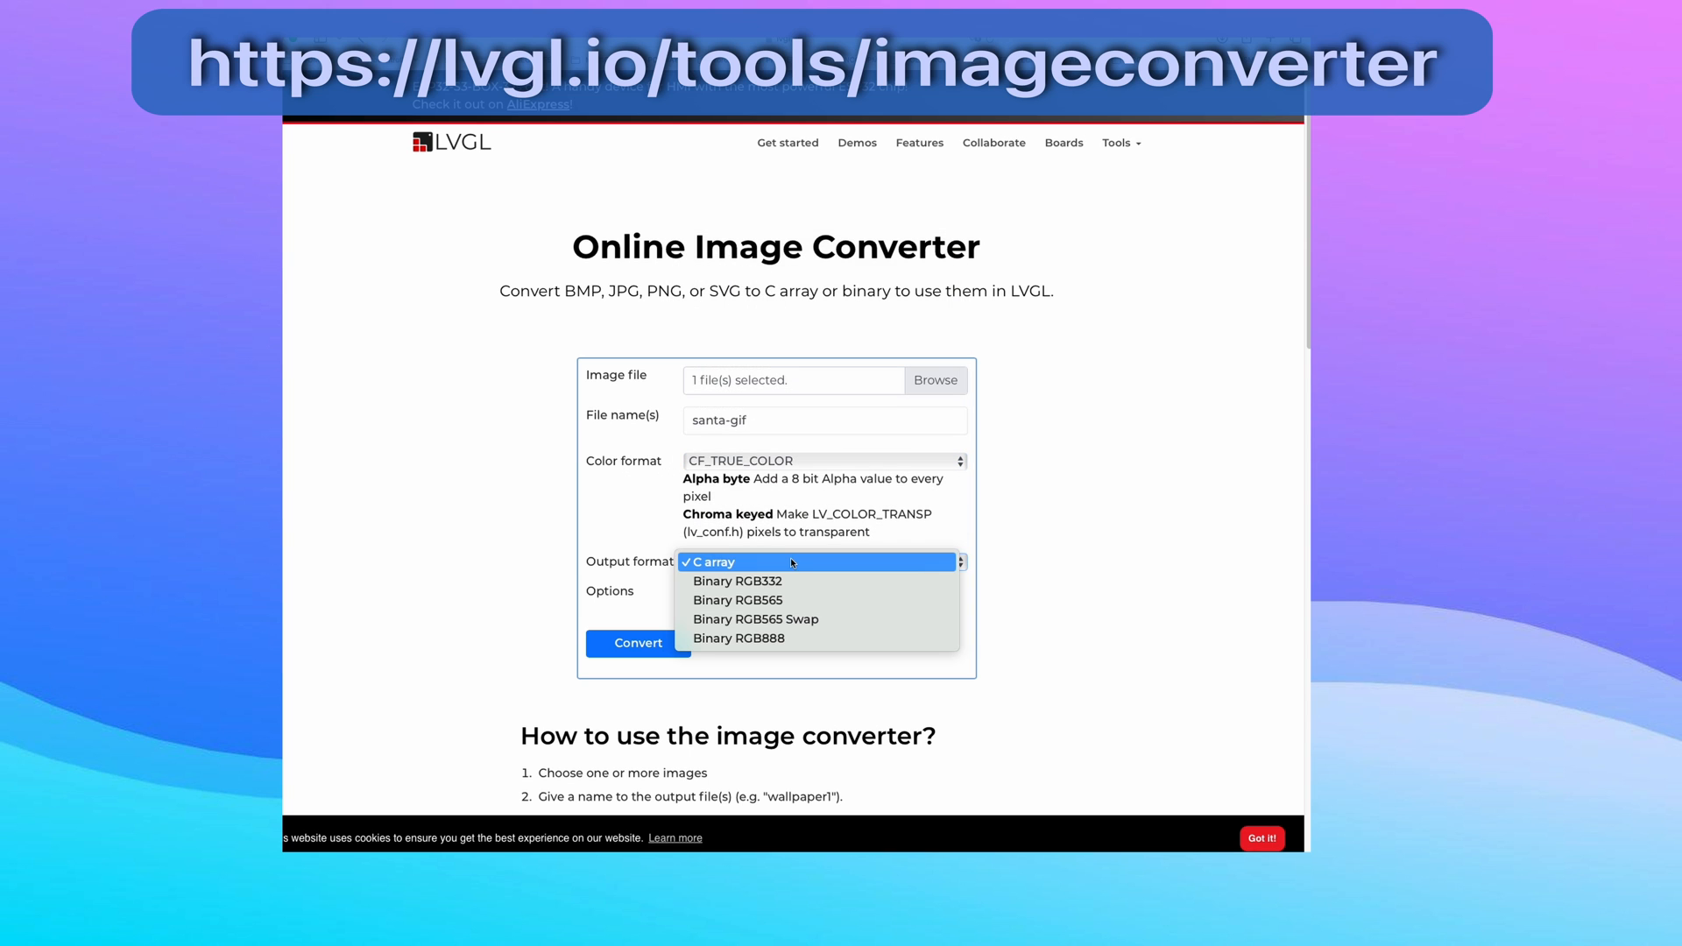
click(713, 561)
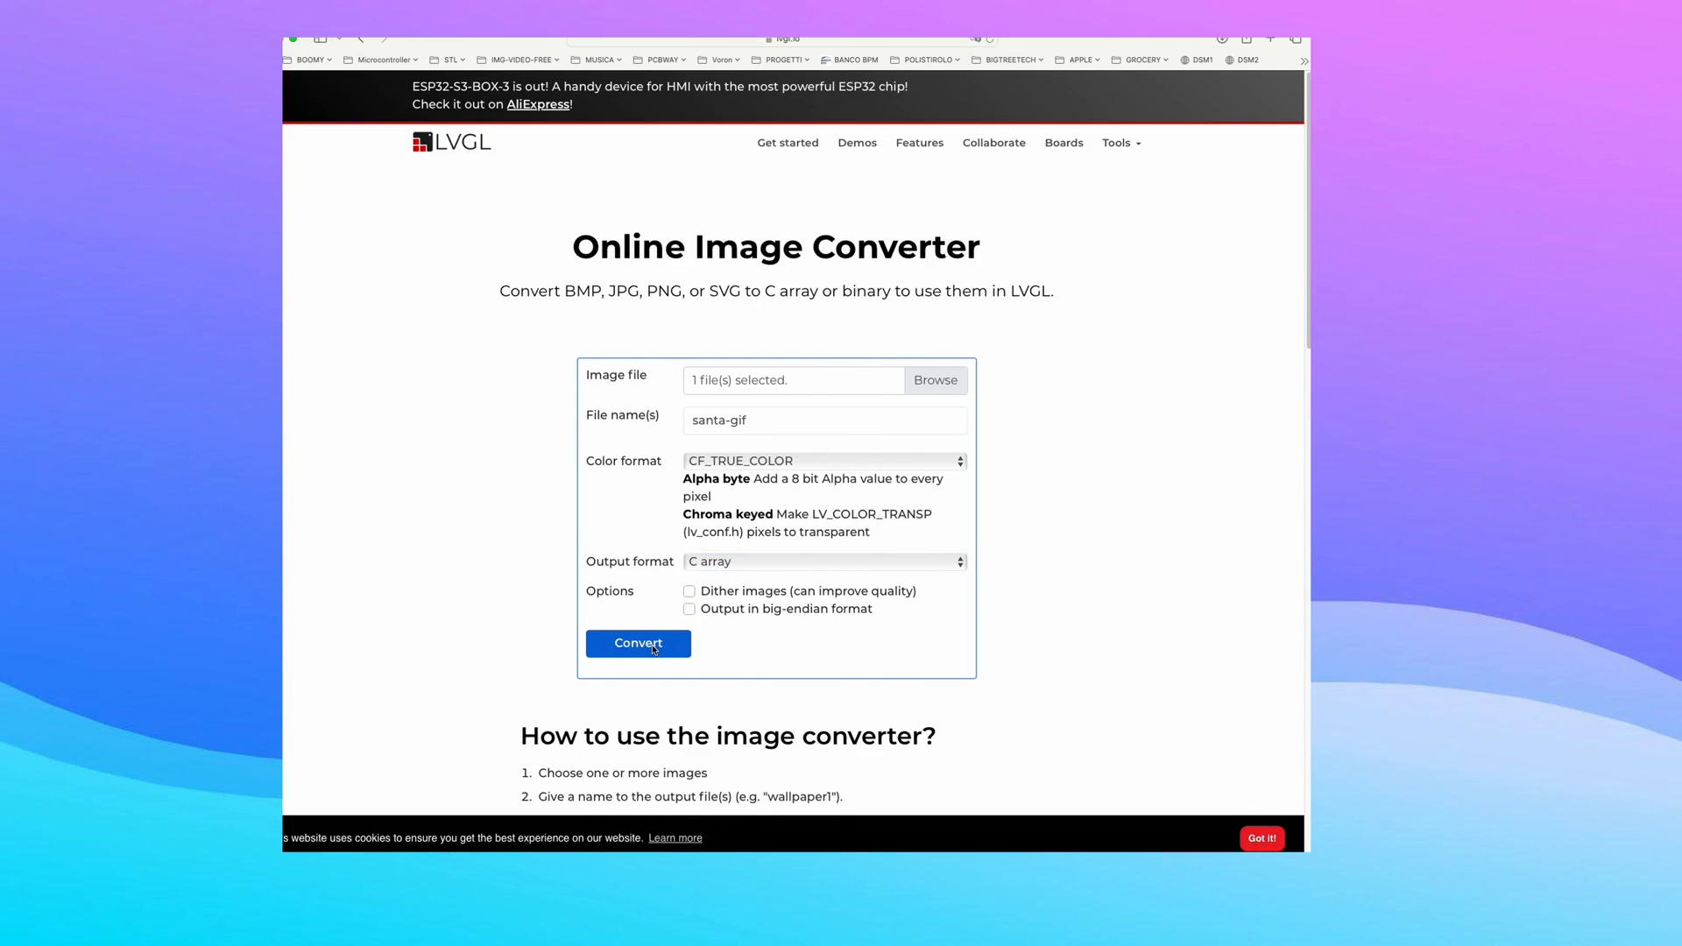
Step: Convert the GIF and review the generated santa-gif.c pixel array in TextEdit
click(638, 643)
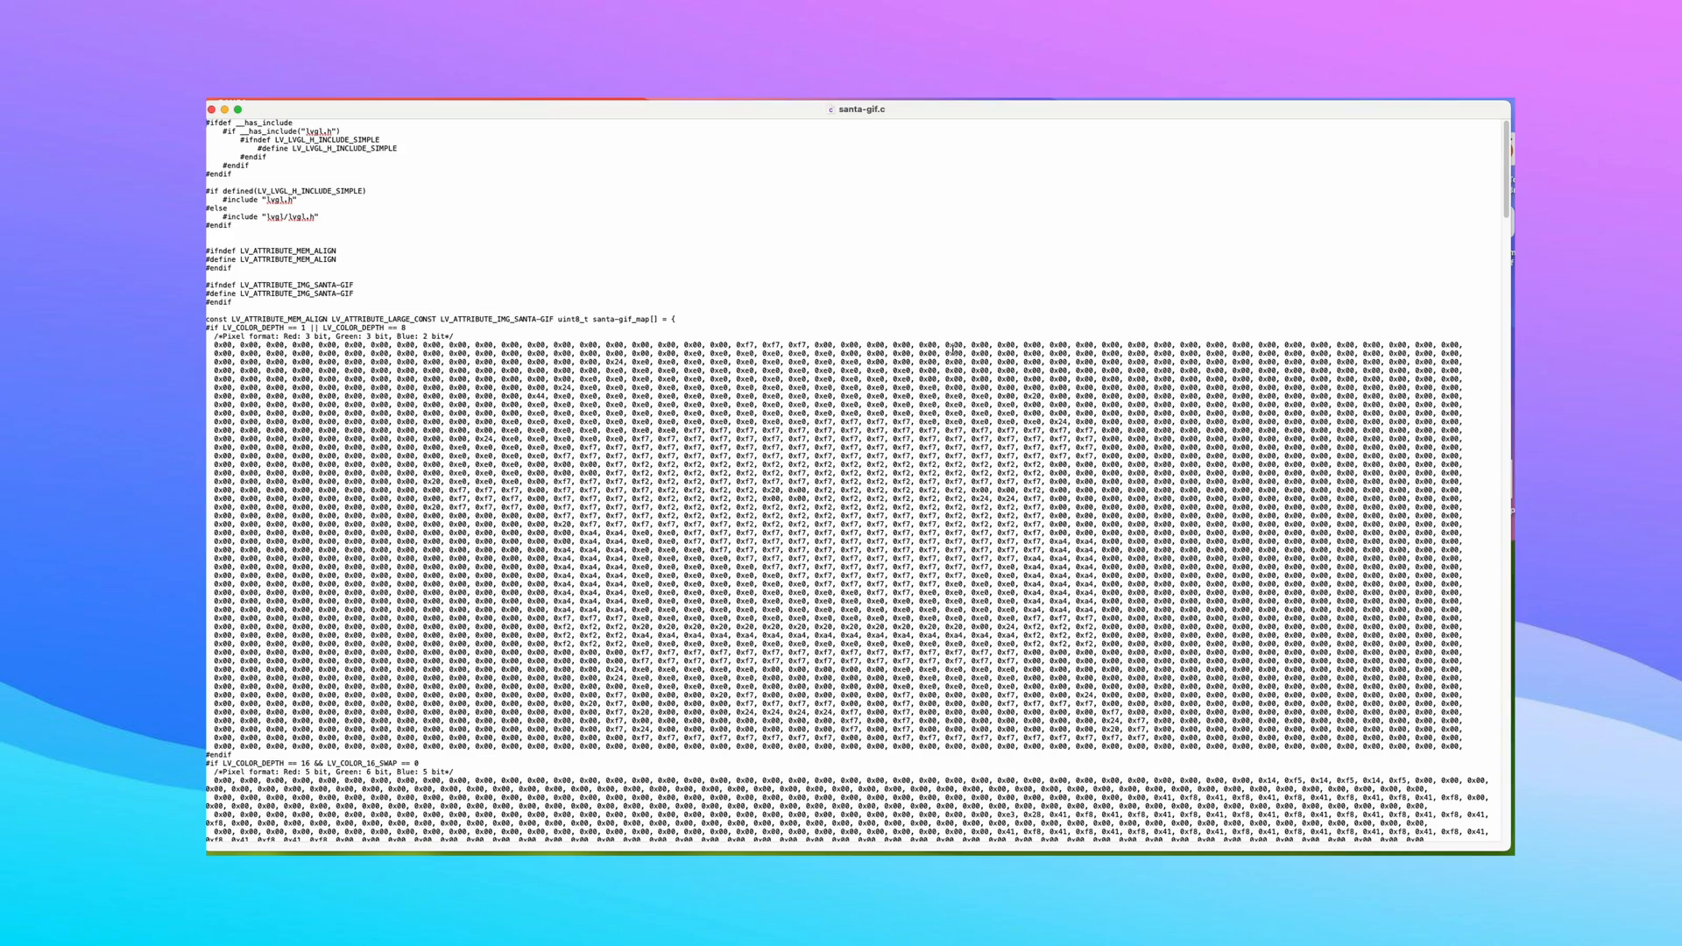
scroll(down, 3)
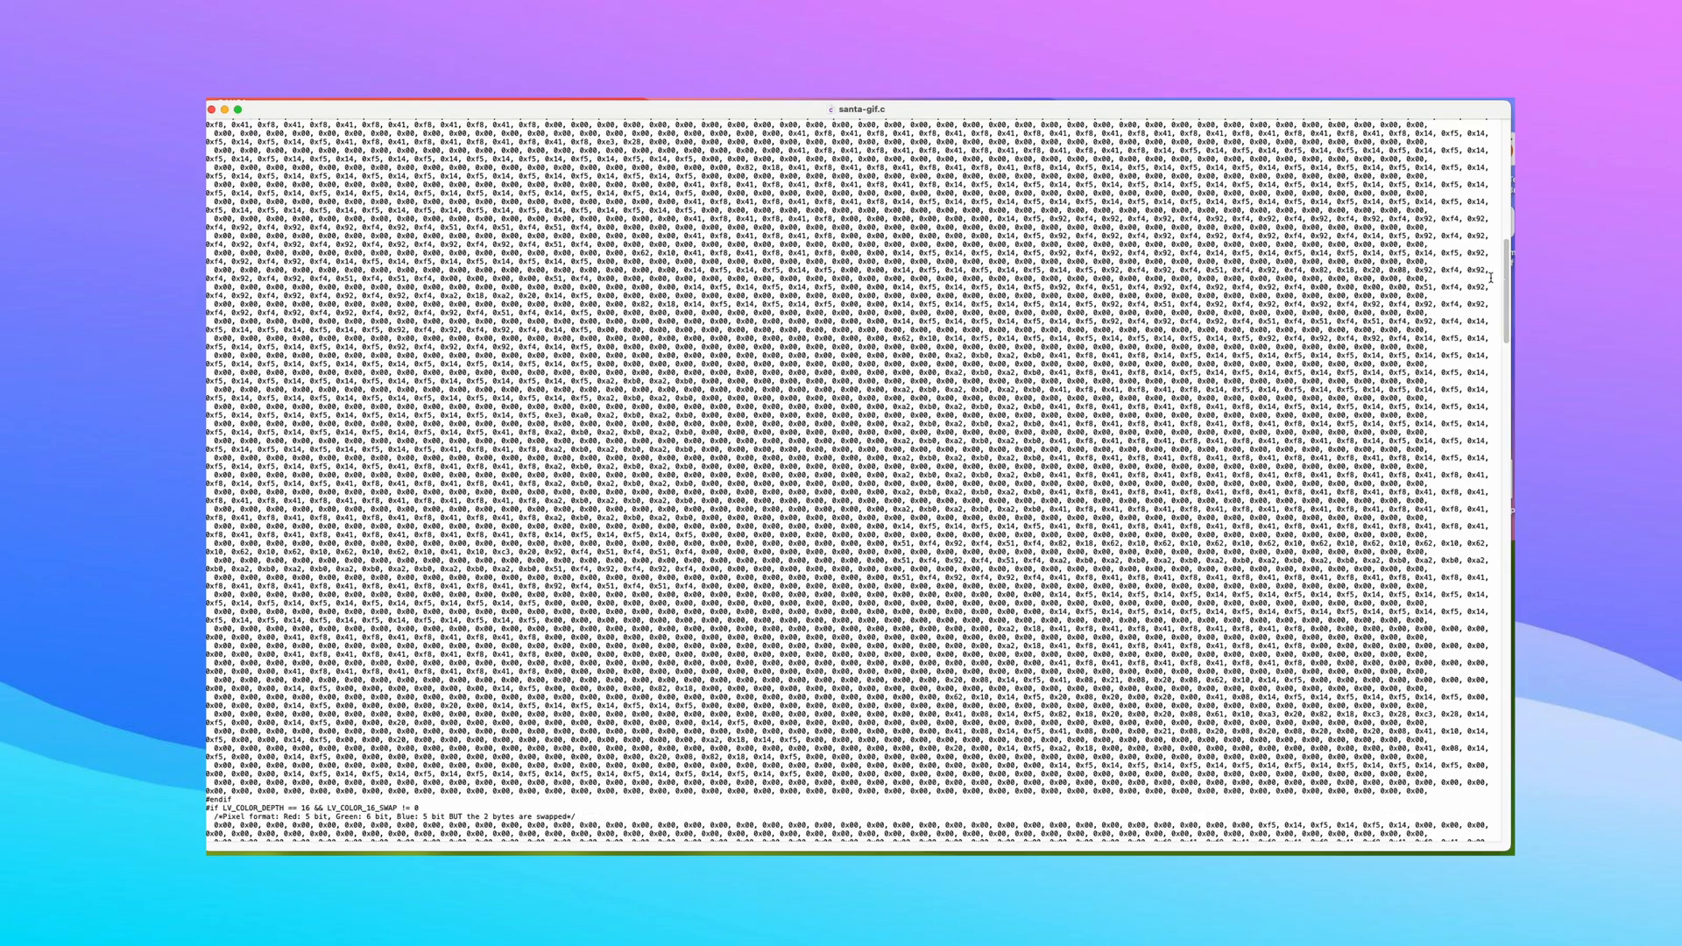
scroll(up, 3)
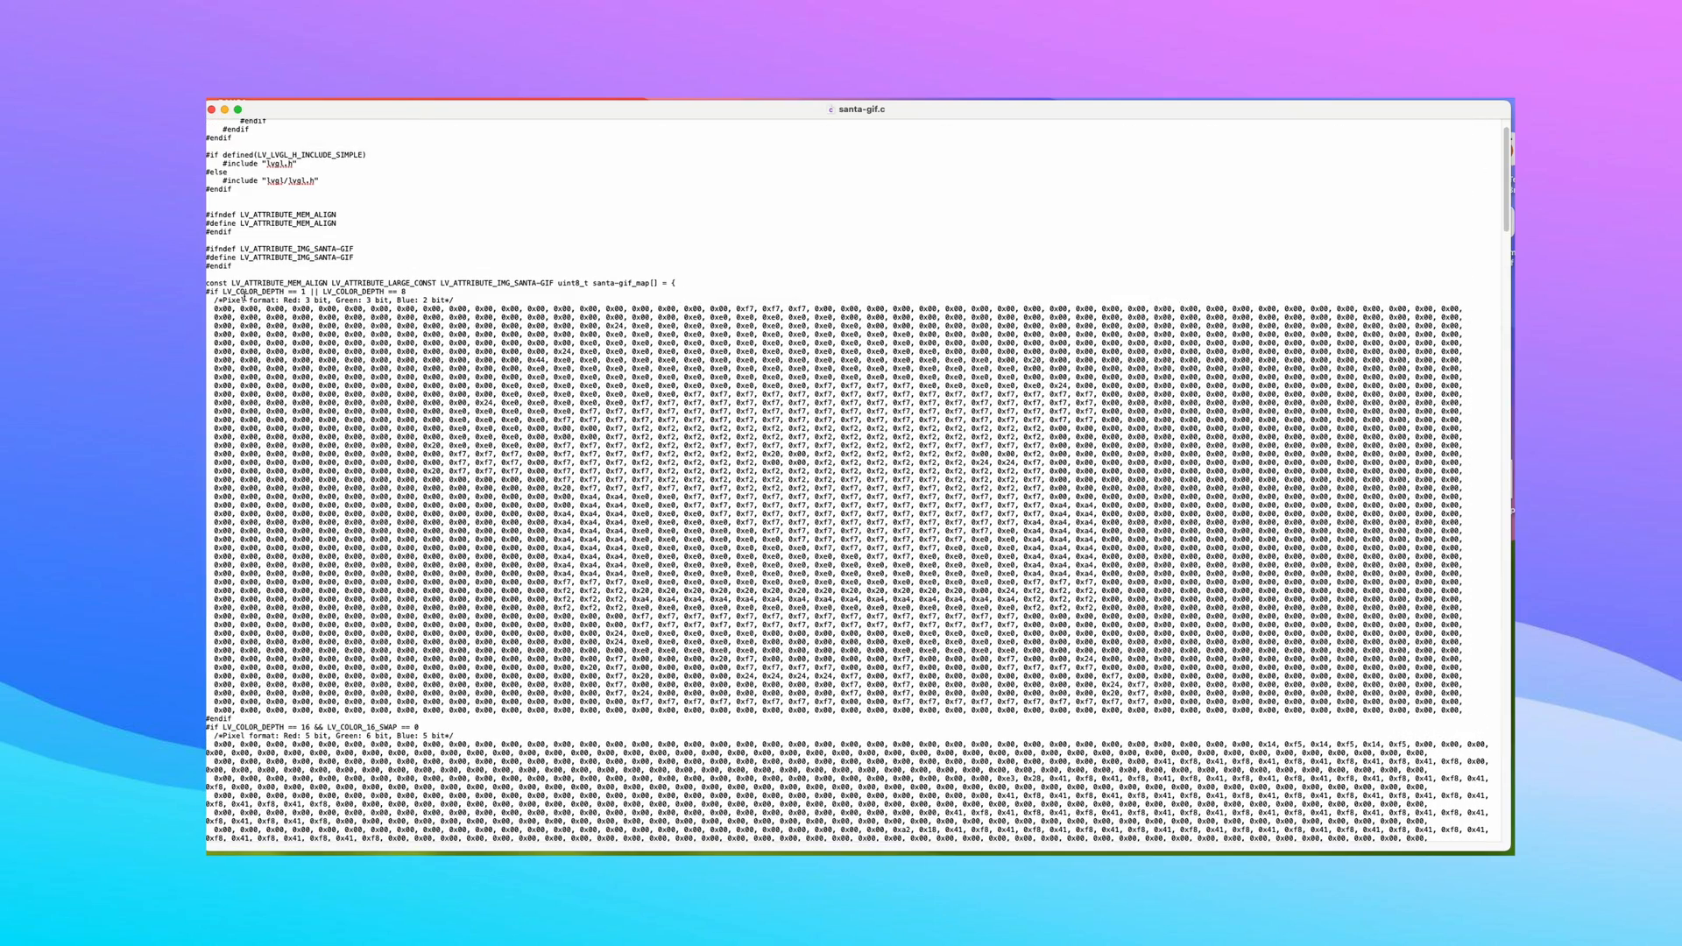